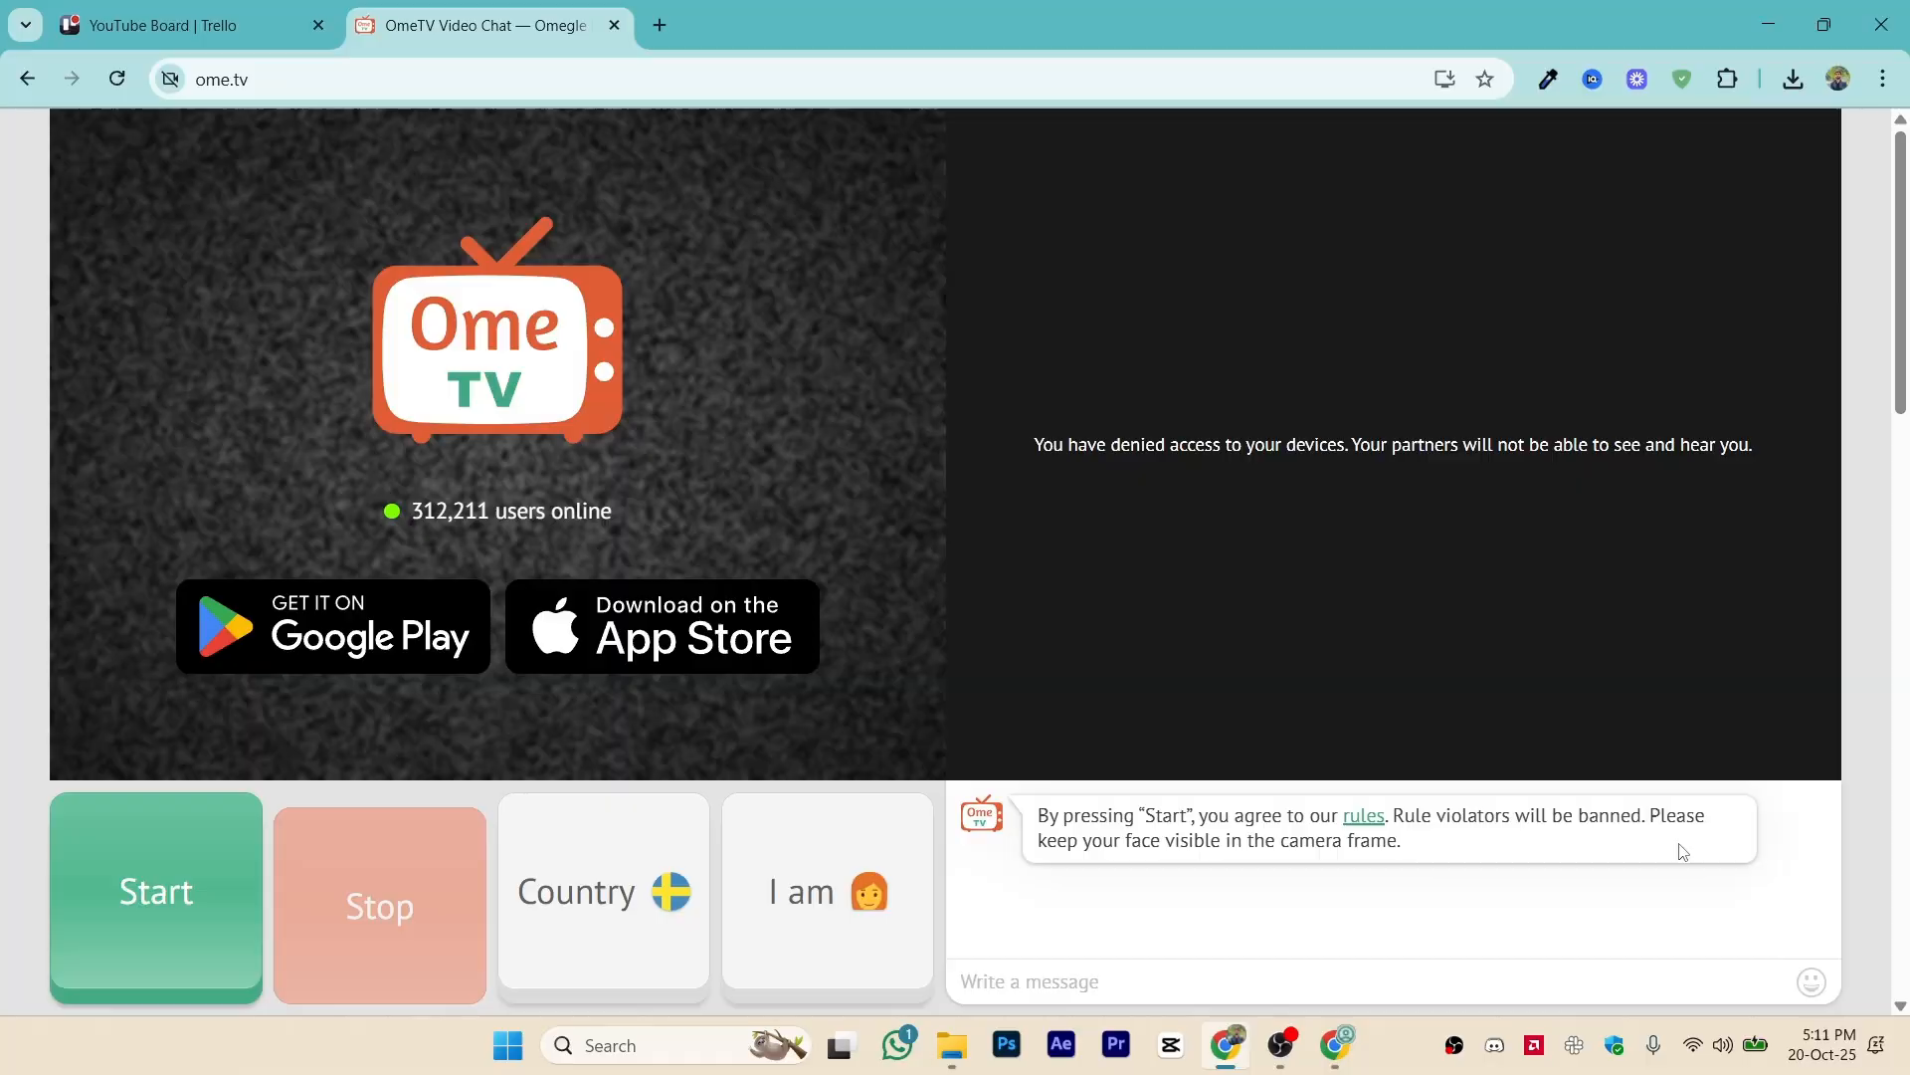
# Allow ome.tv to use the microphone from the site-info permissions popup.
pyautogui.scroll(-3)
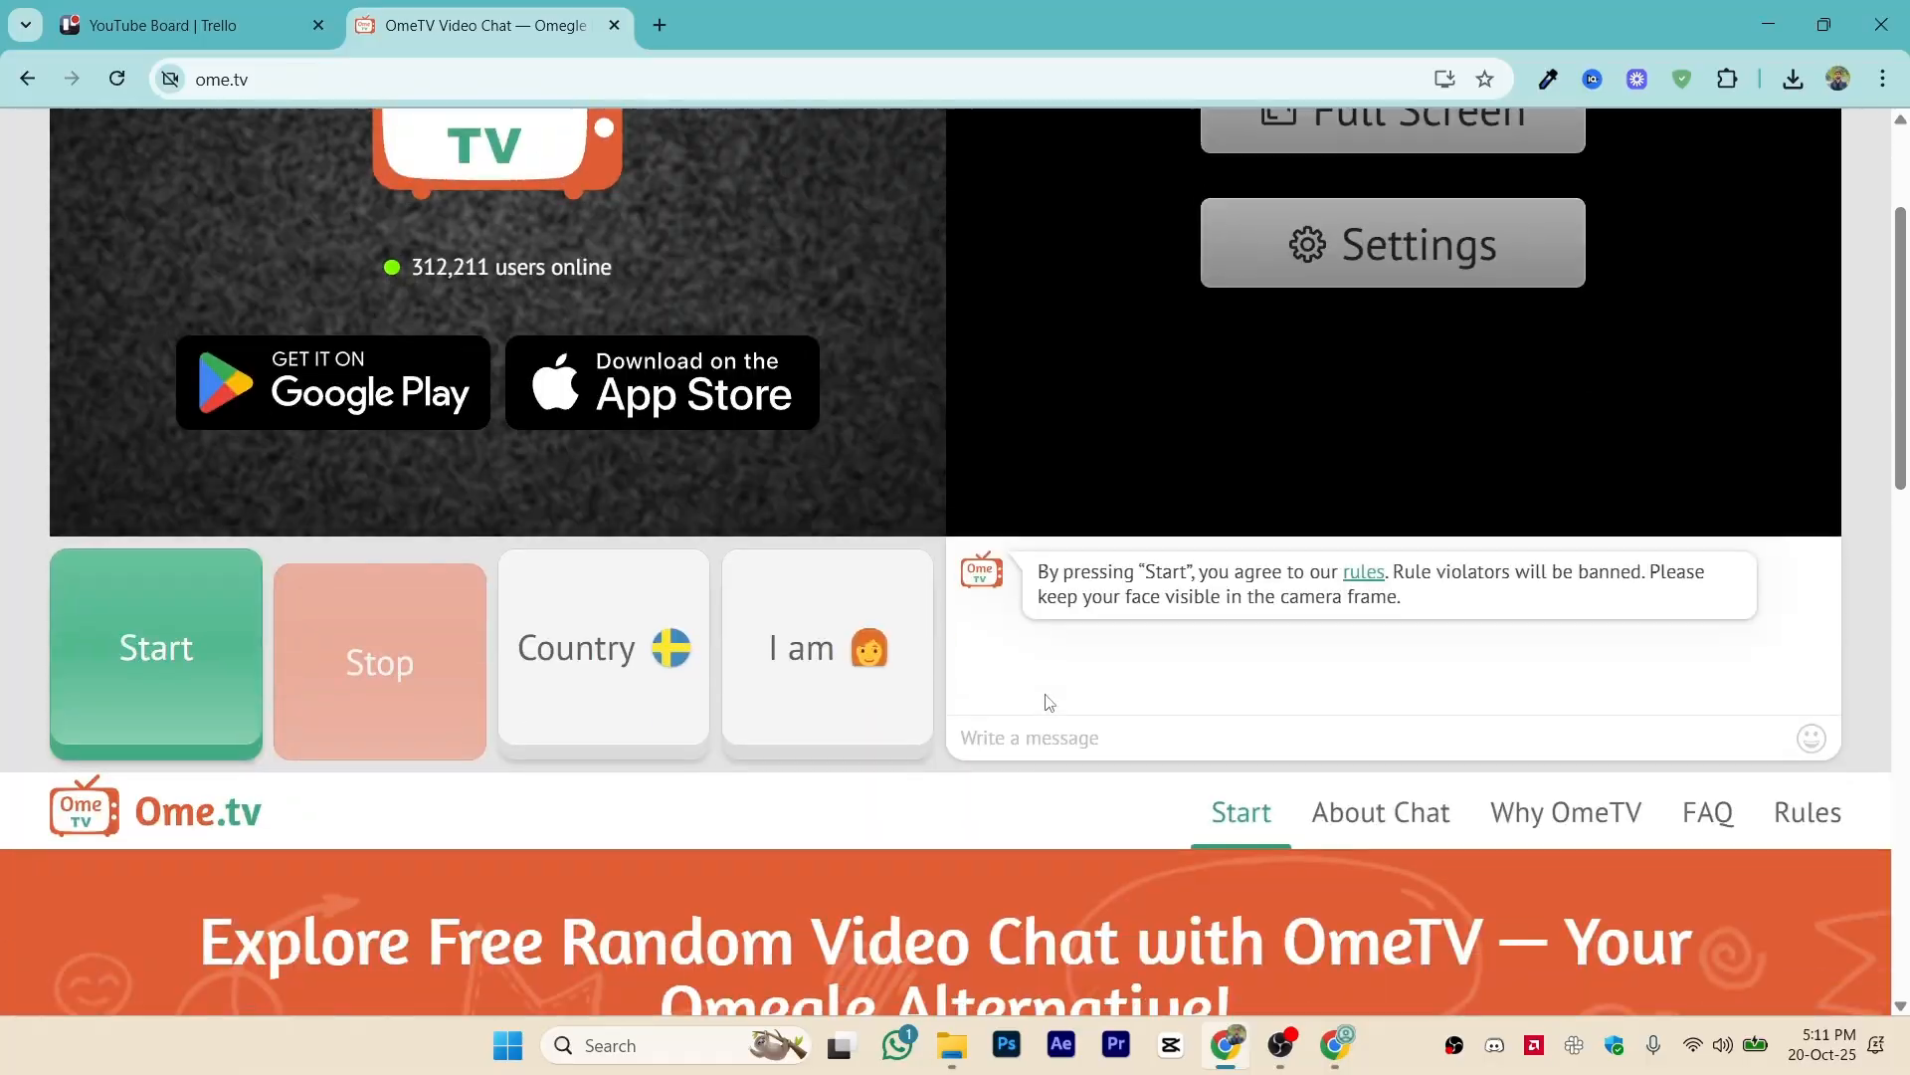
pyautogui.scroll(3)
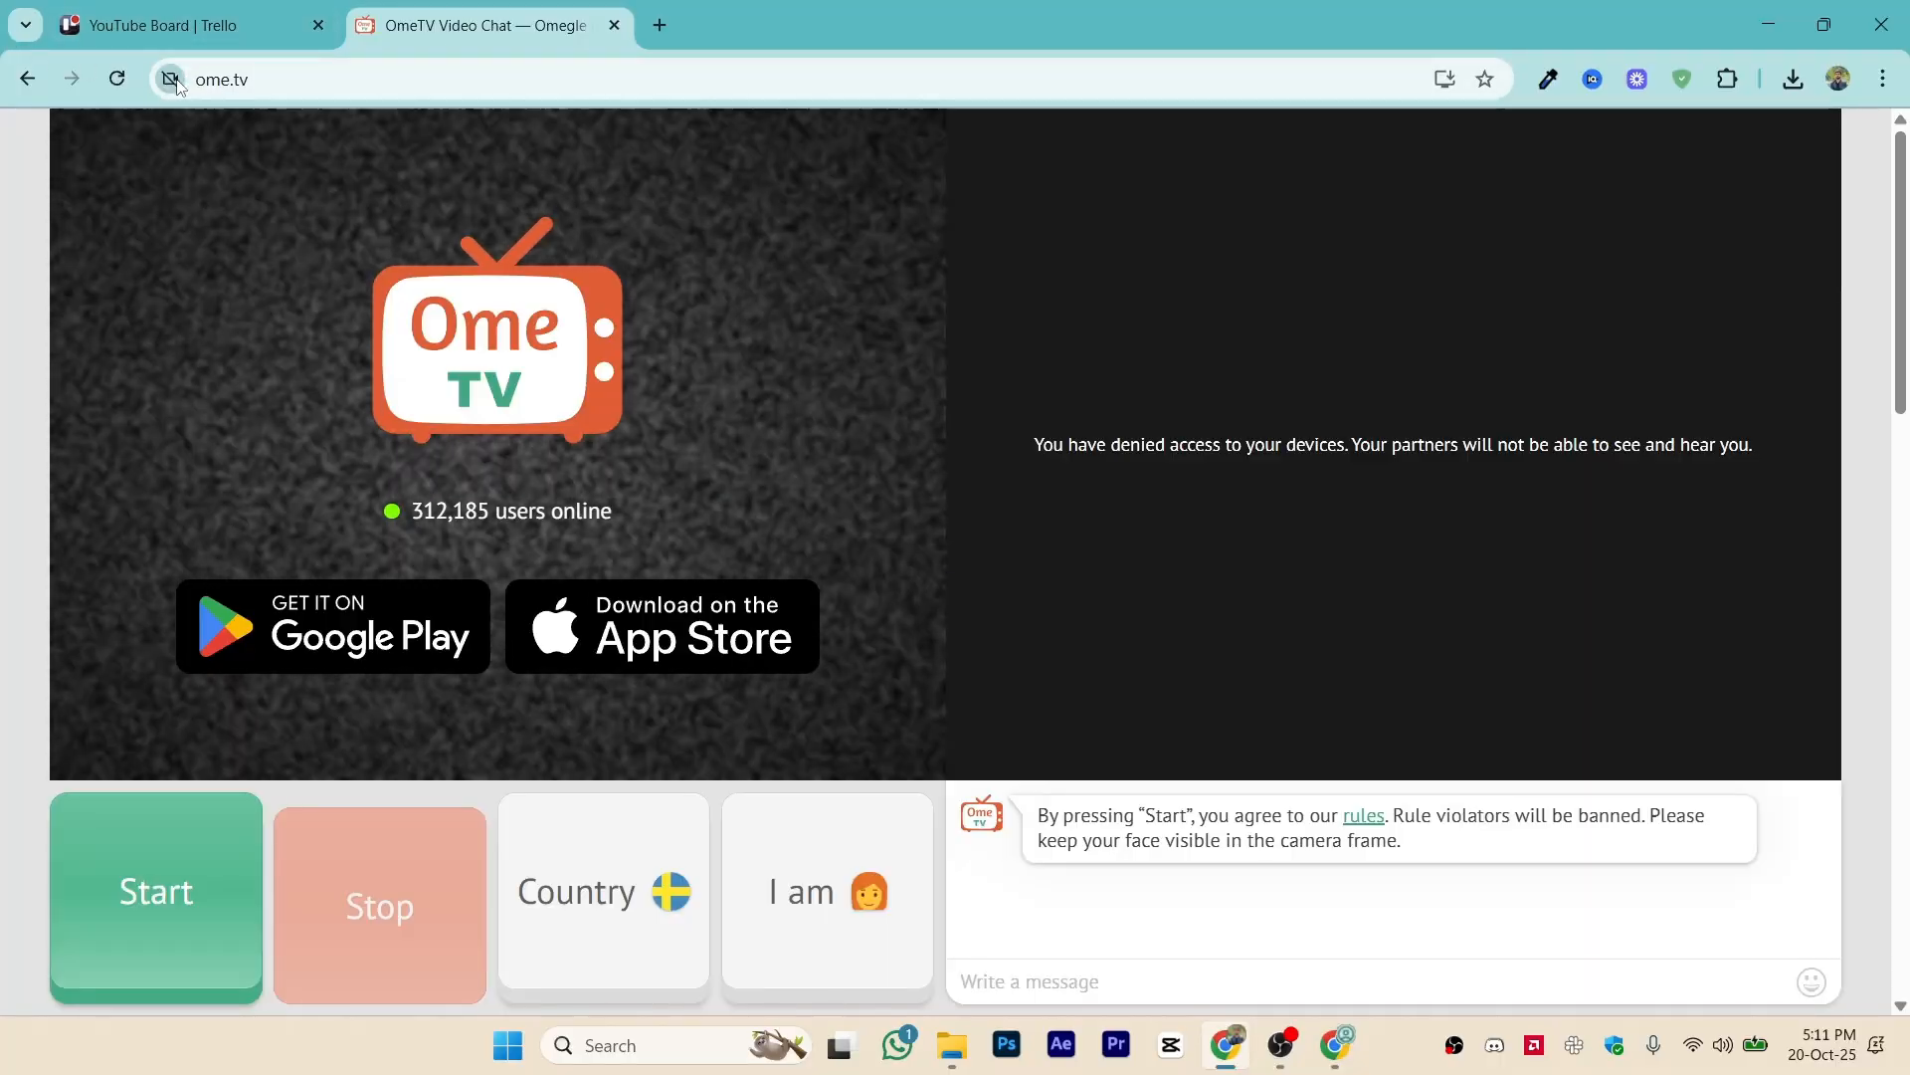
pyautogui.moveTo(172, 80)
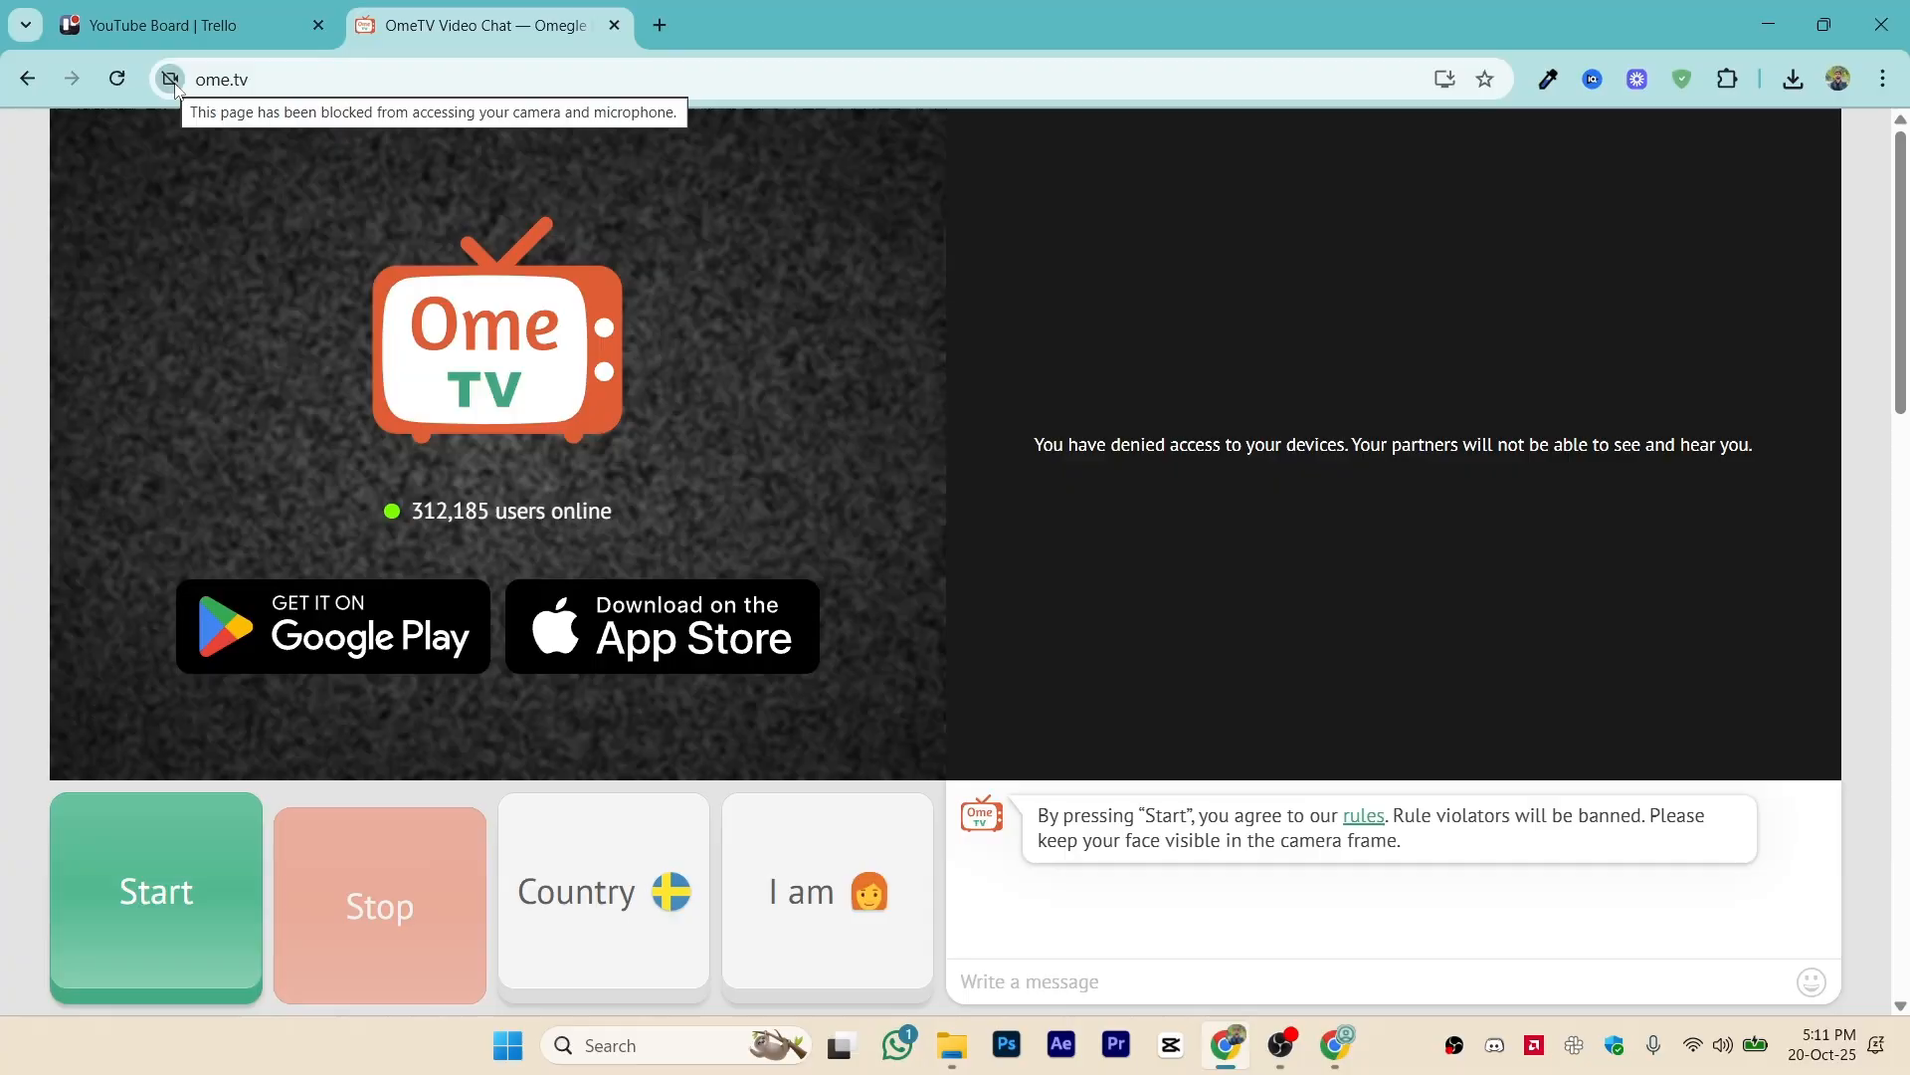
pyautogui.click(170, 80)
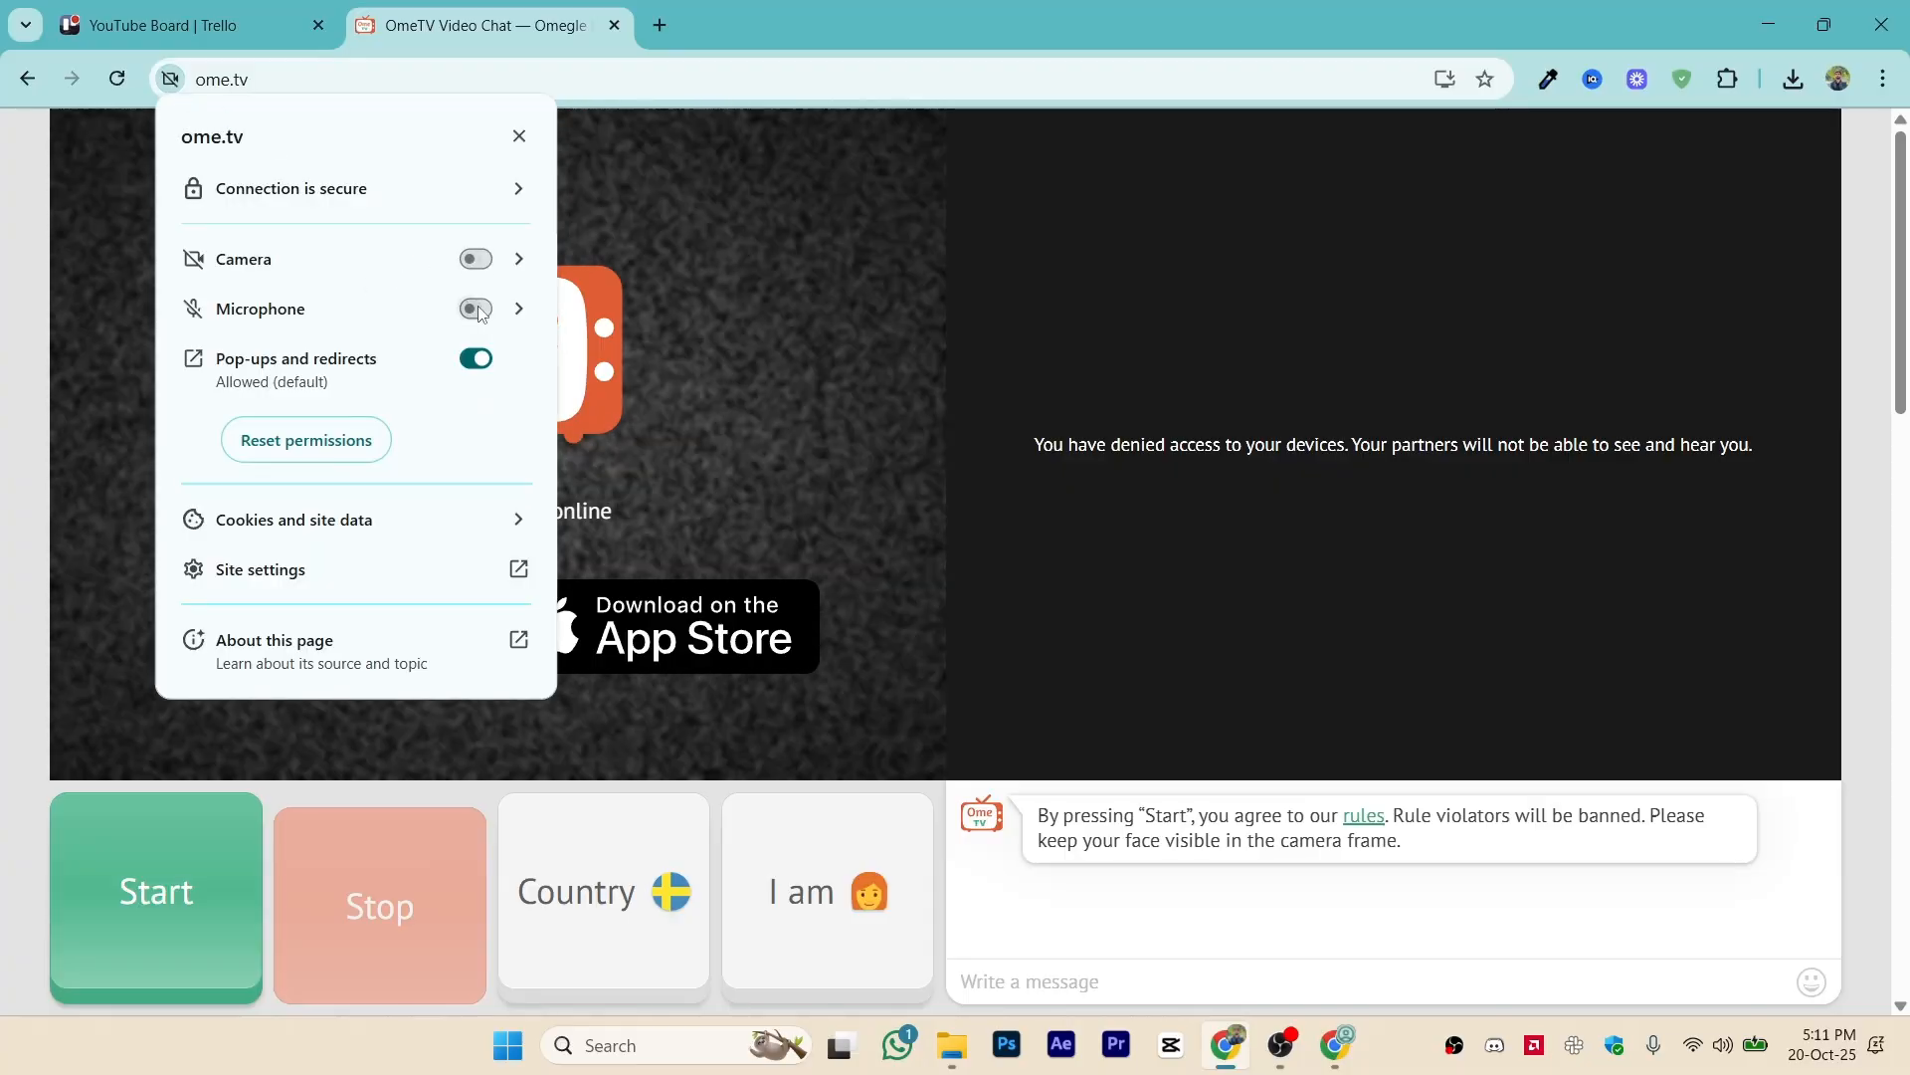
pyautogui.click(476, 308)
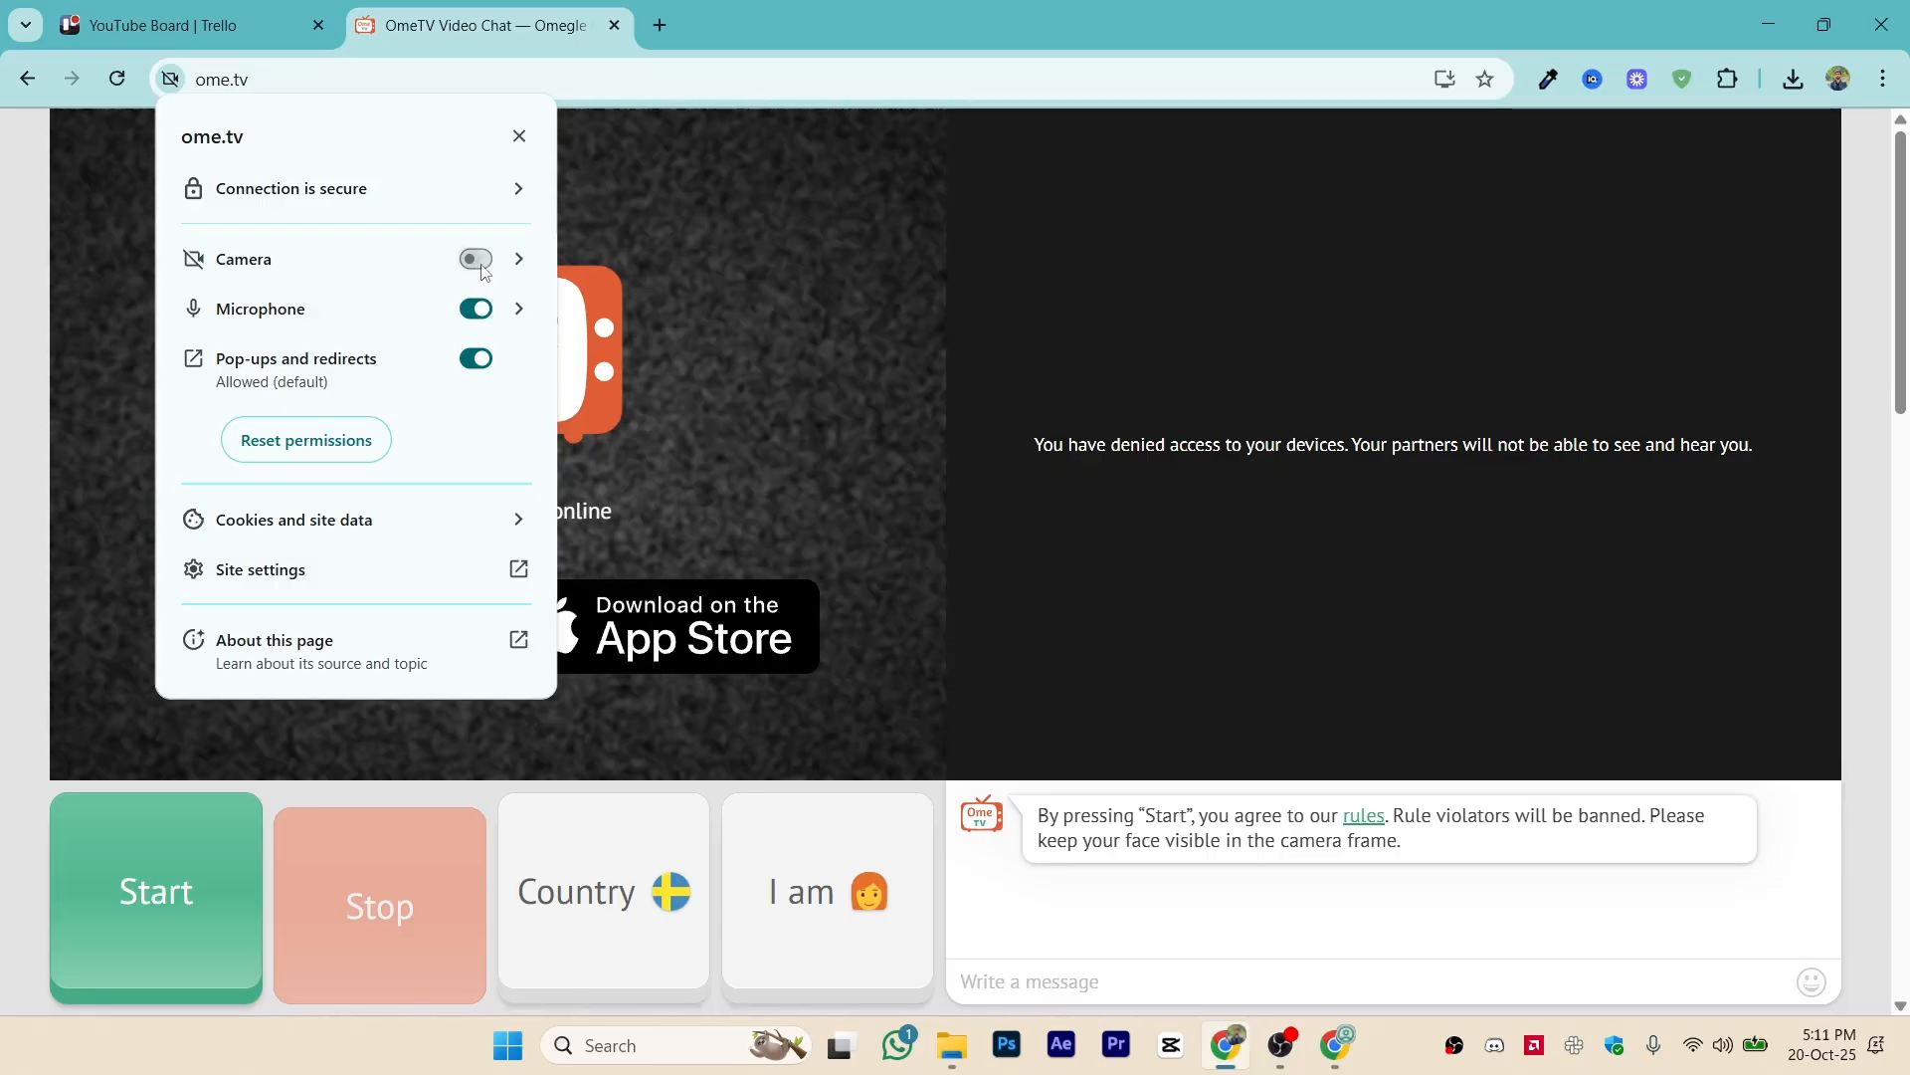
# Check the camera permission page, leaving it blocked, and dismiss the popup.
pyautogui.click(518, 259)
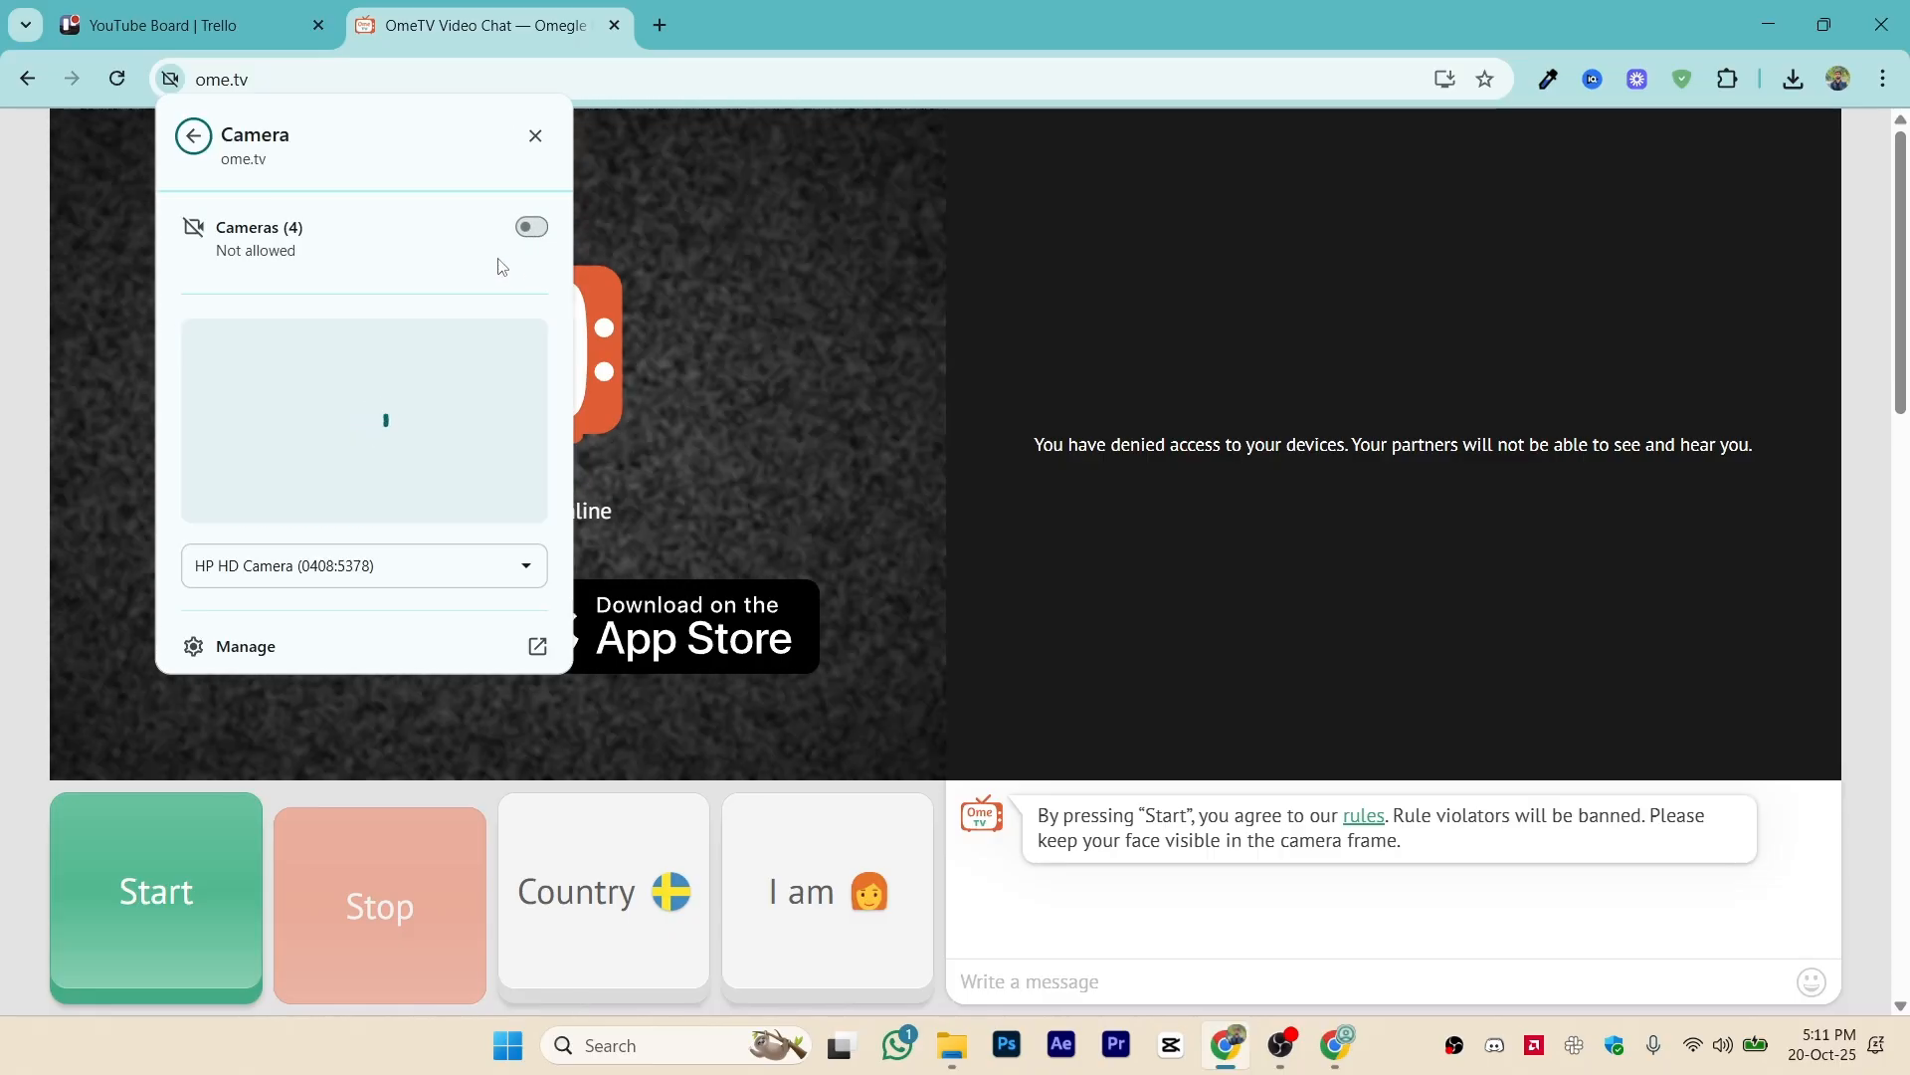
pyautogui.click(193, 135)
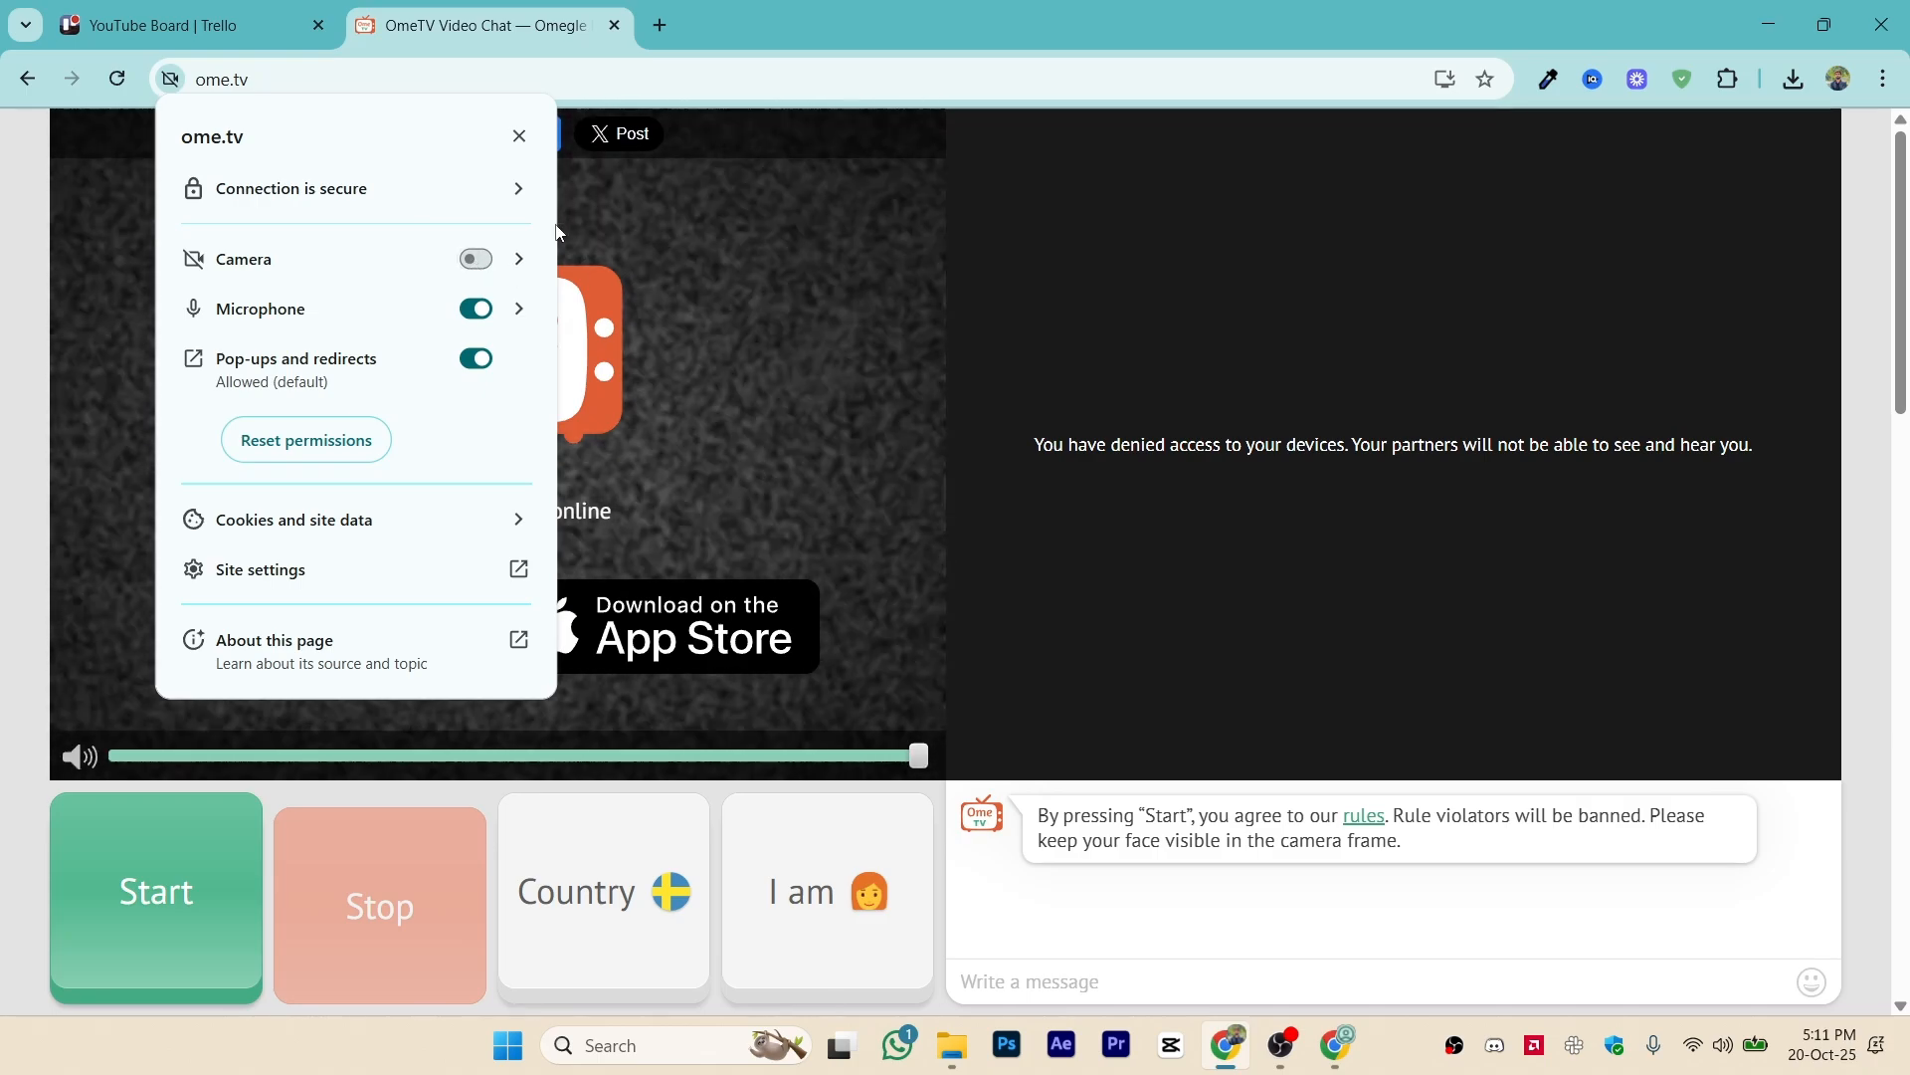
pyautogui.click(474, 259)
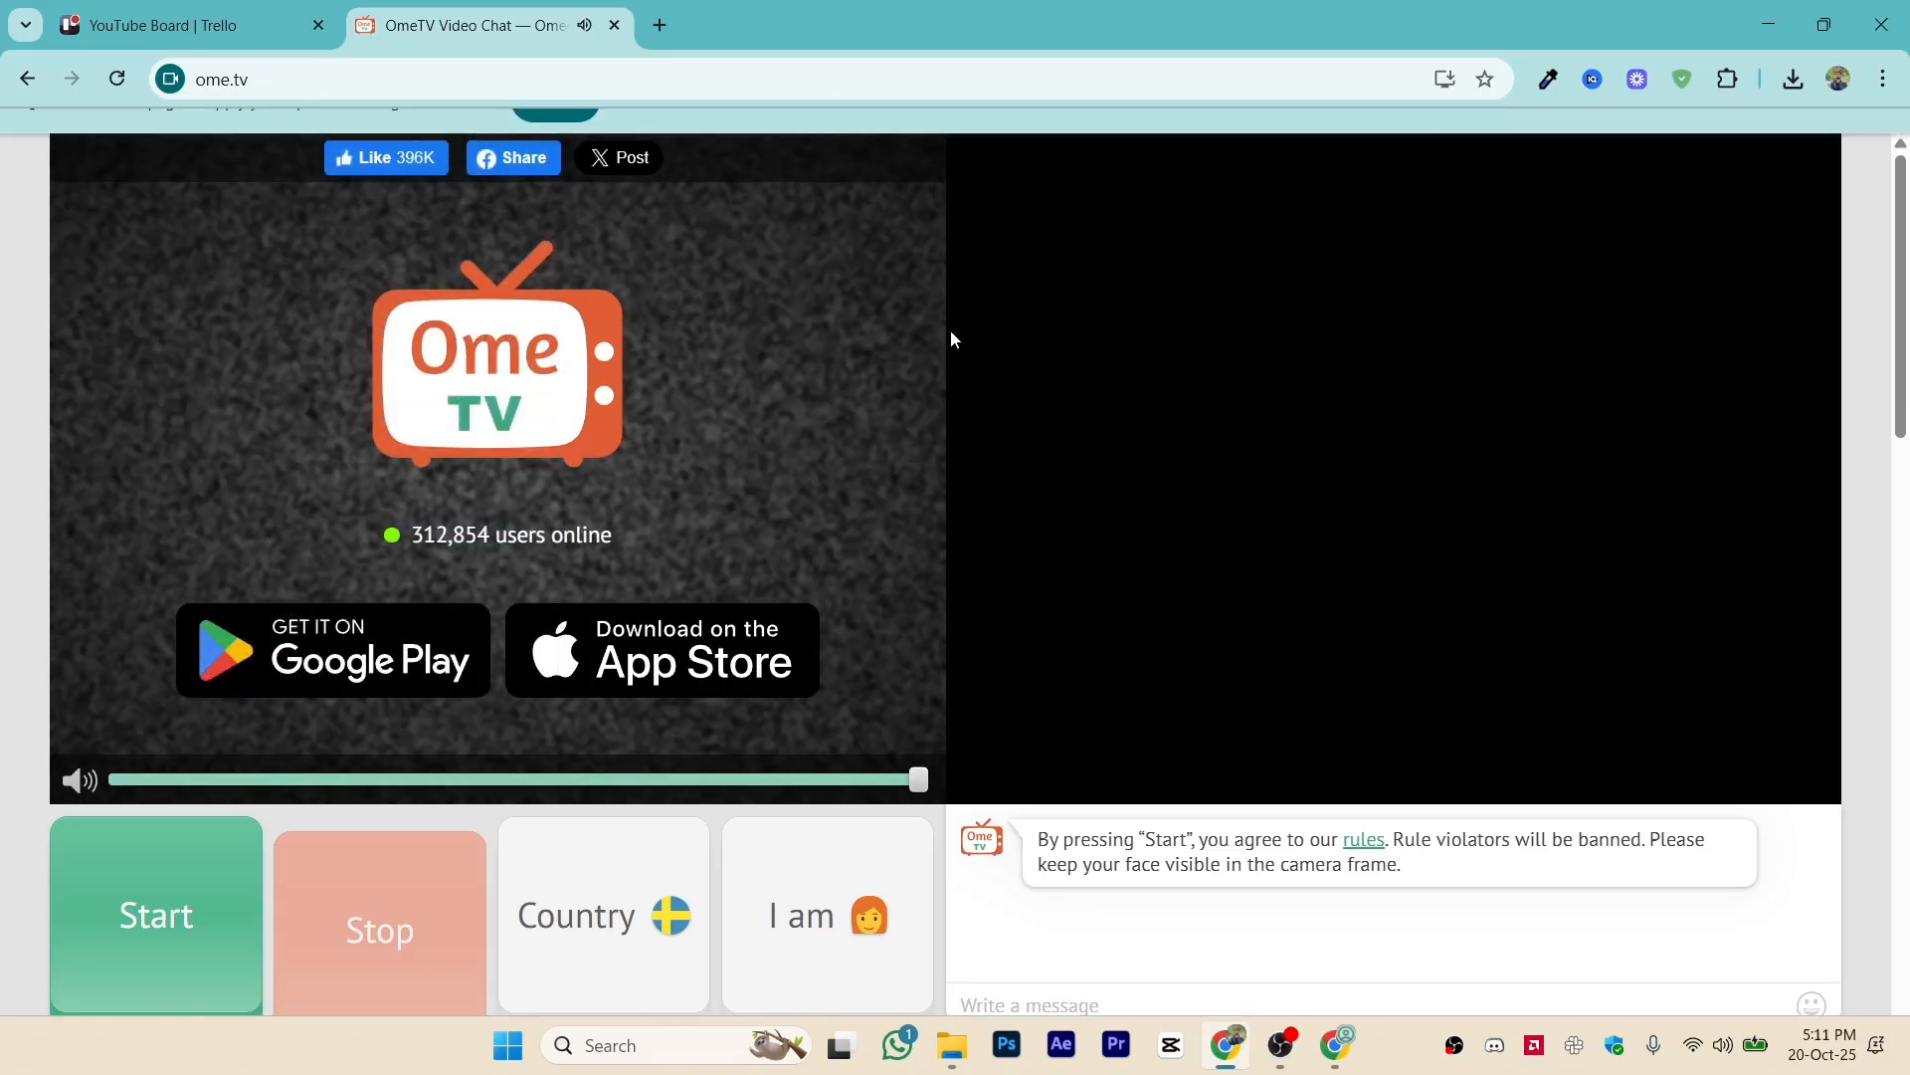
# Reach Chrome's camera site settings and show the list of available camera devices.
pyautogui.click(1883, 80)
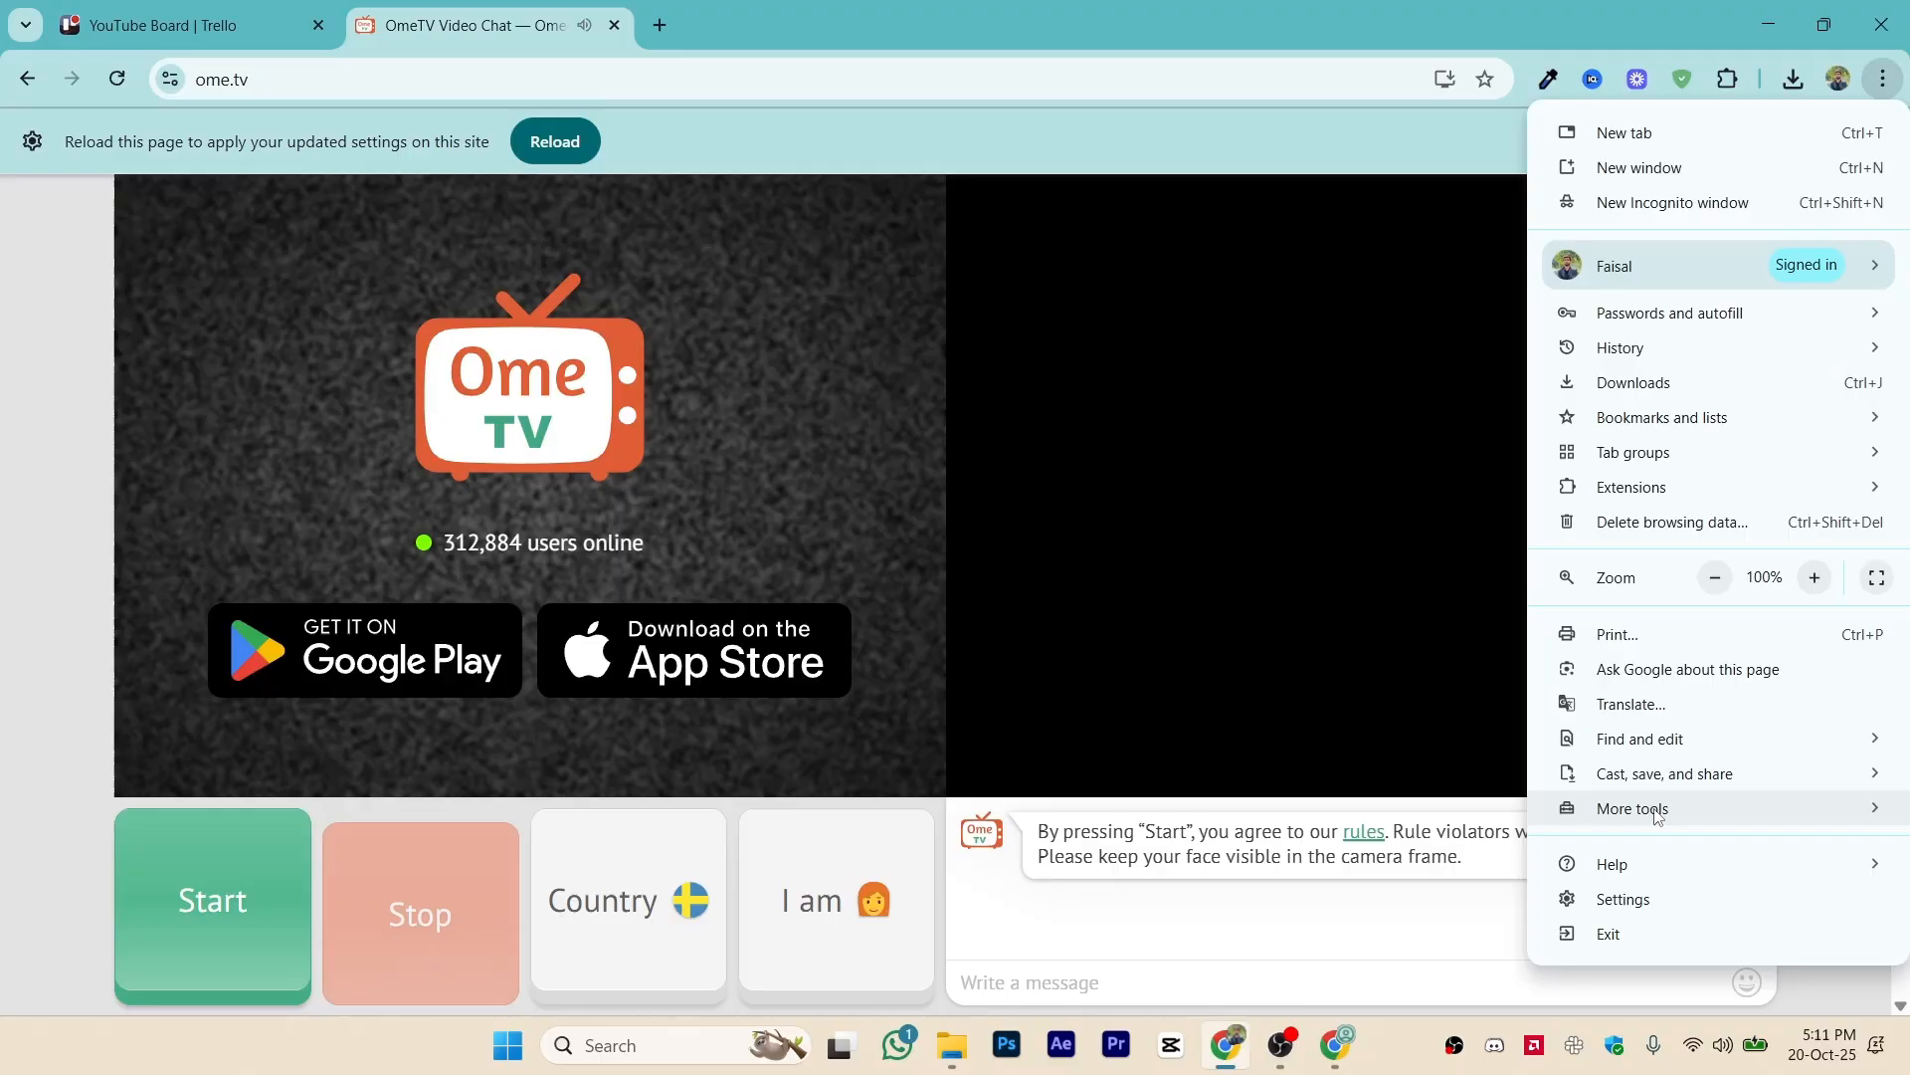
pyautogui.click(1624, 897)
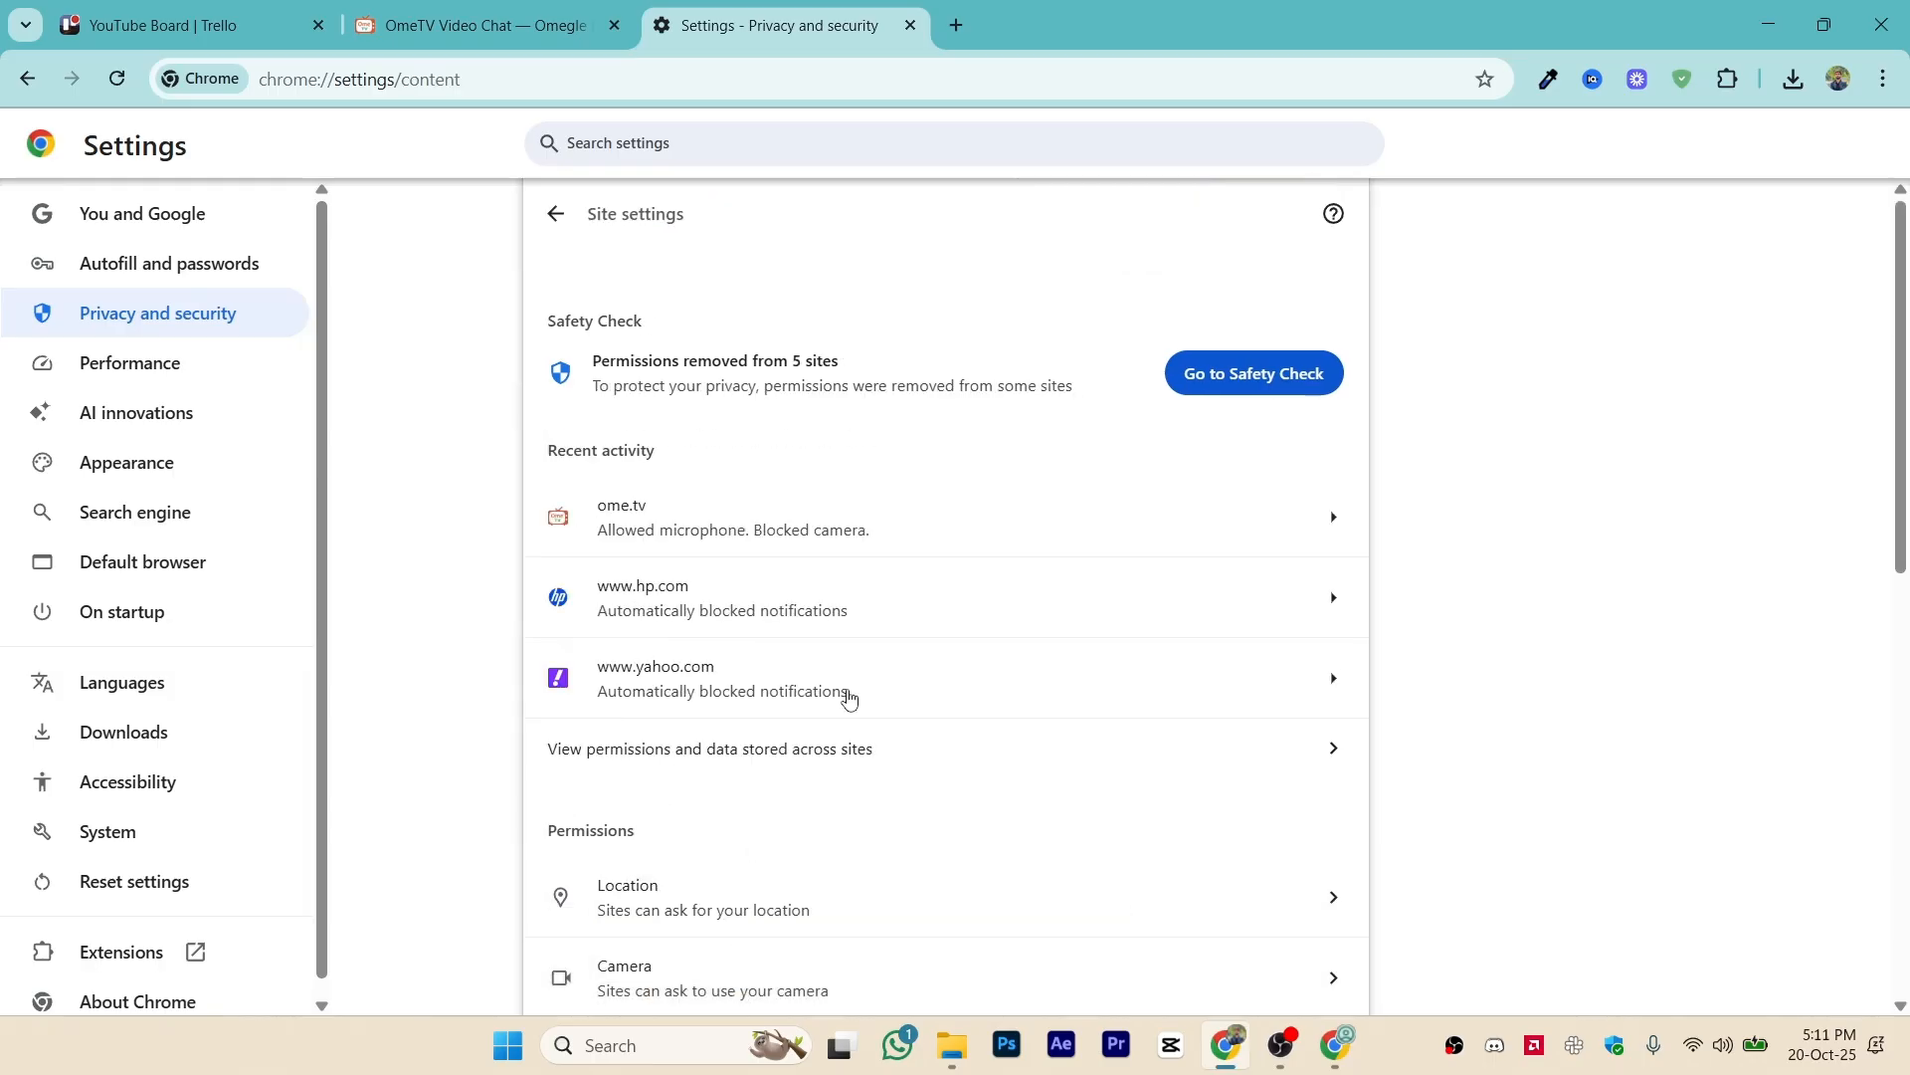
pyautogui.scroll(-3)
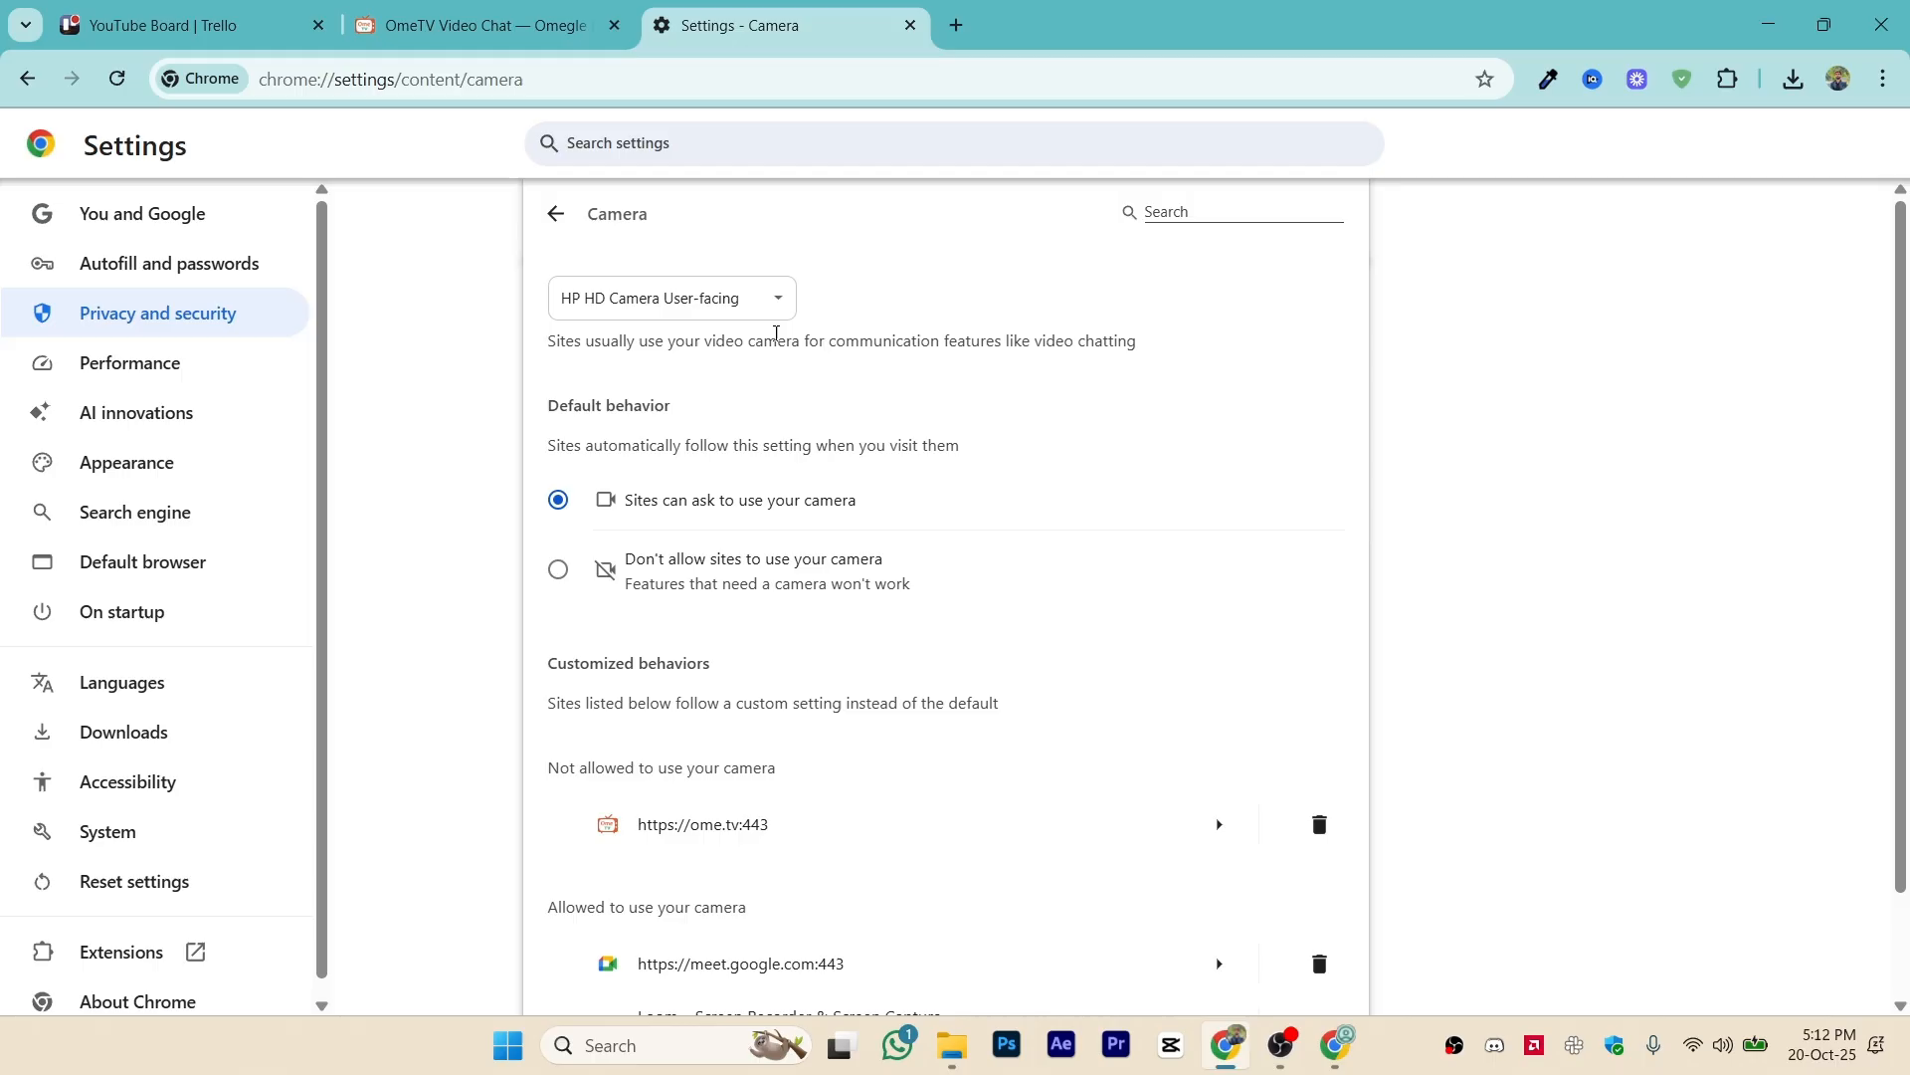
pyautogui.click(673, 298)
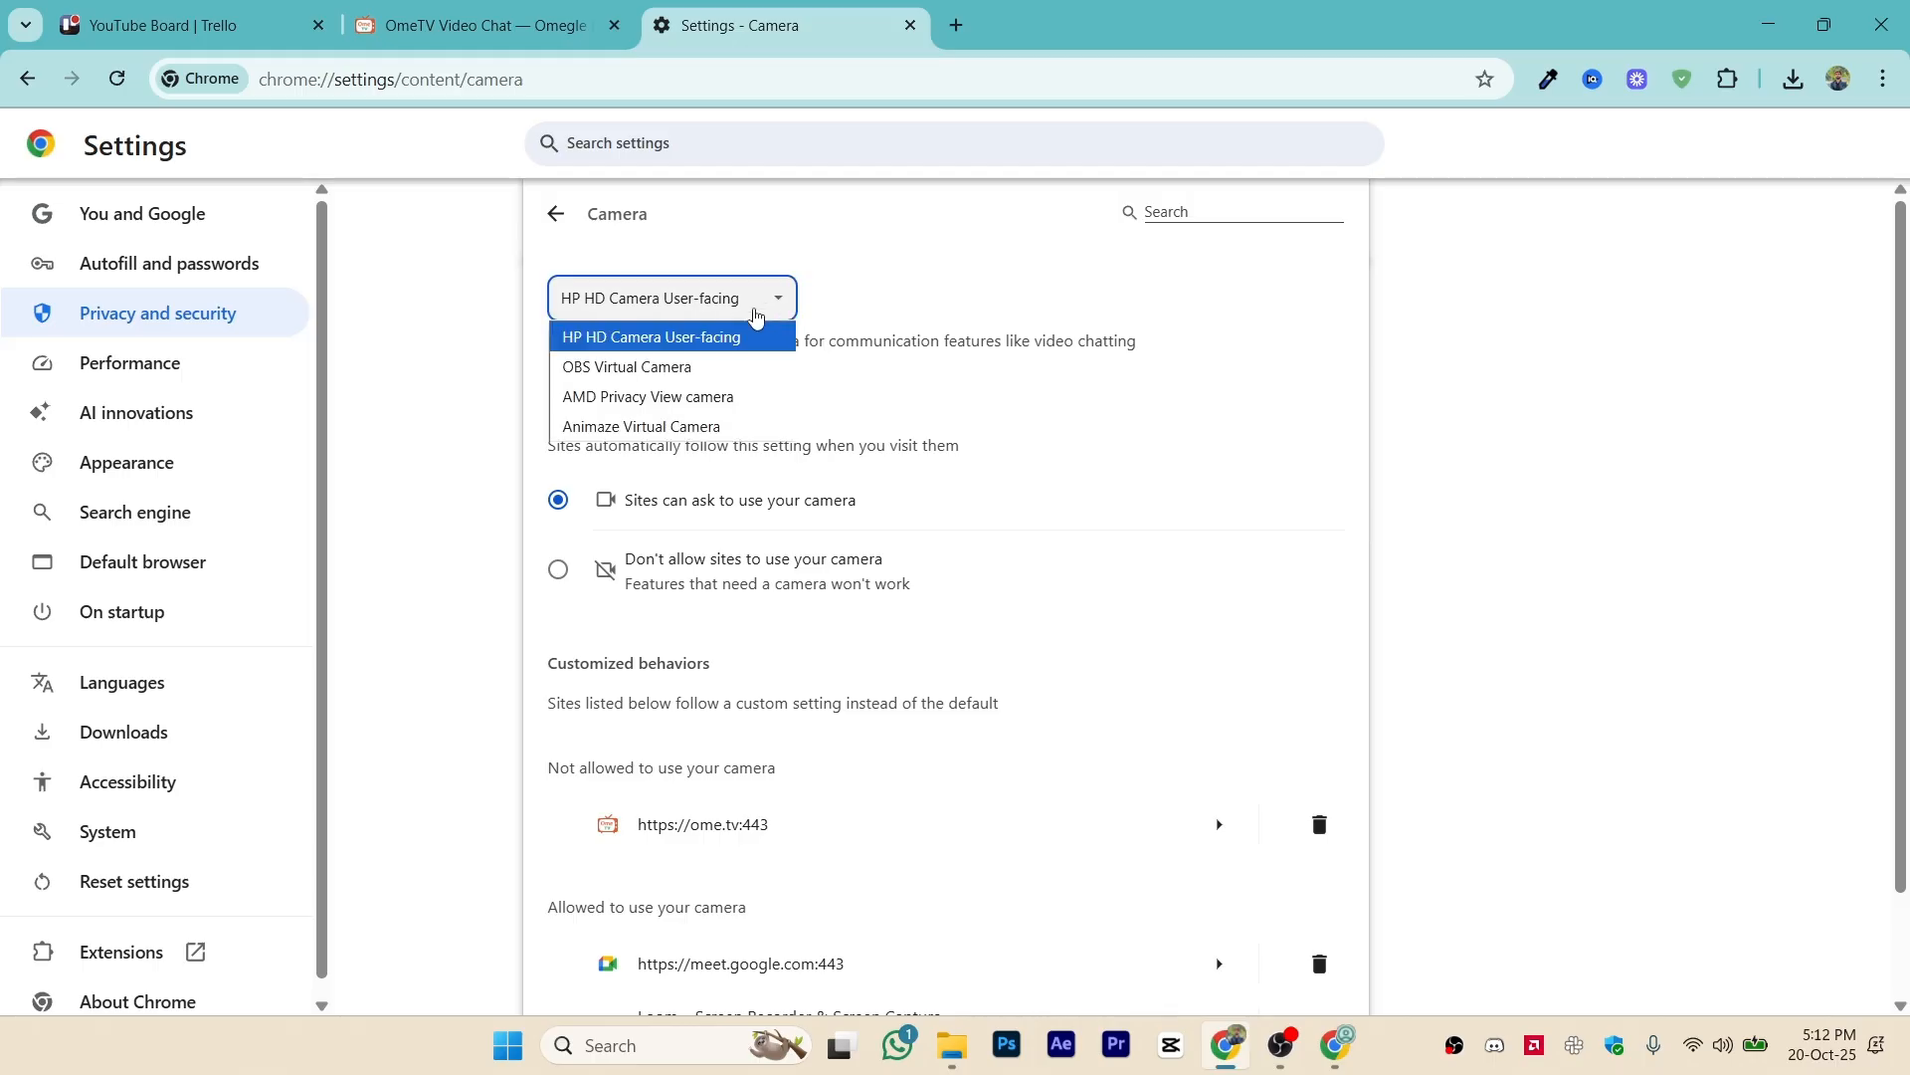
pyautogui.moveTo(717, 350)
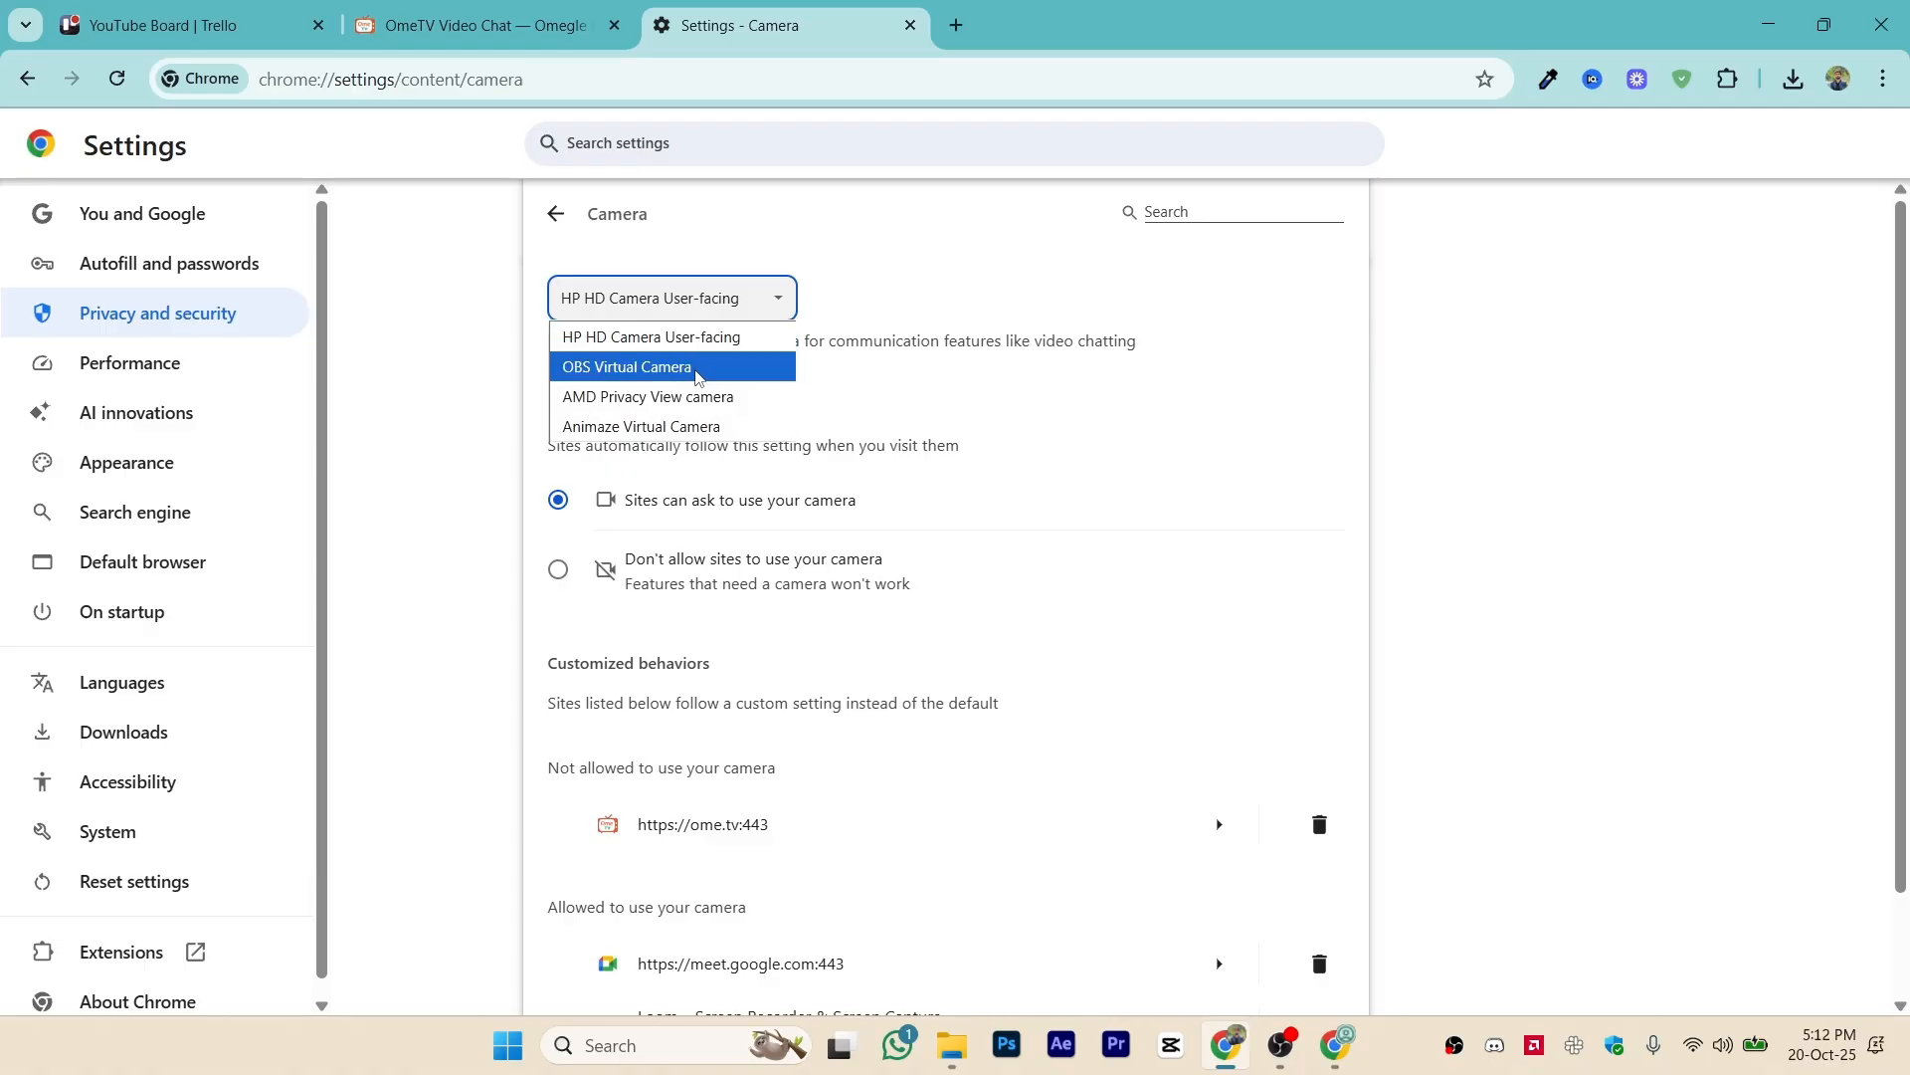
pyautogui.moveTo(677, 434)
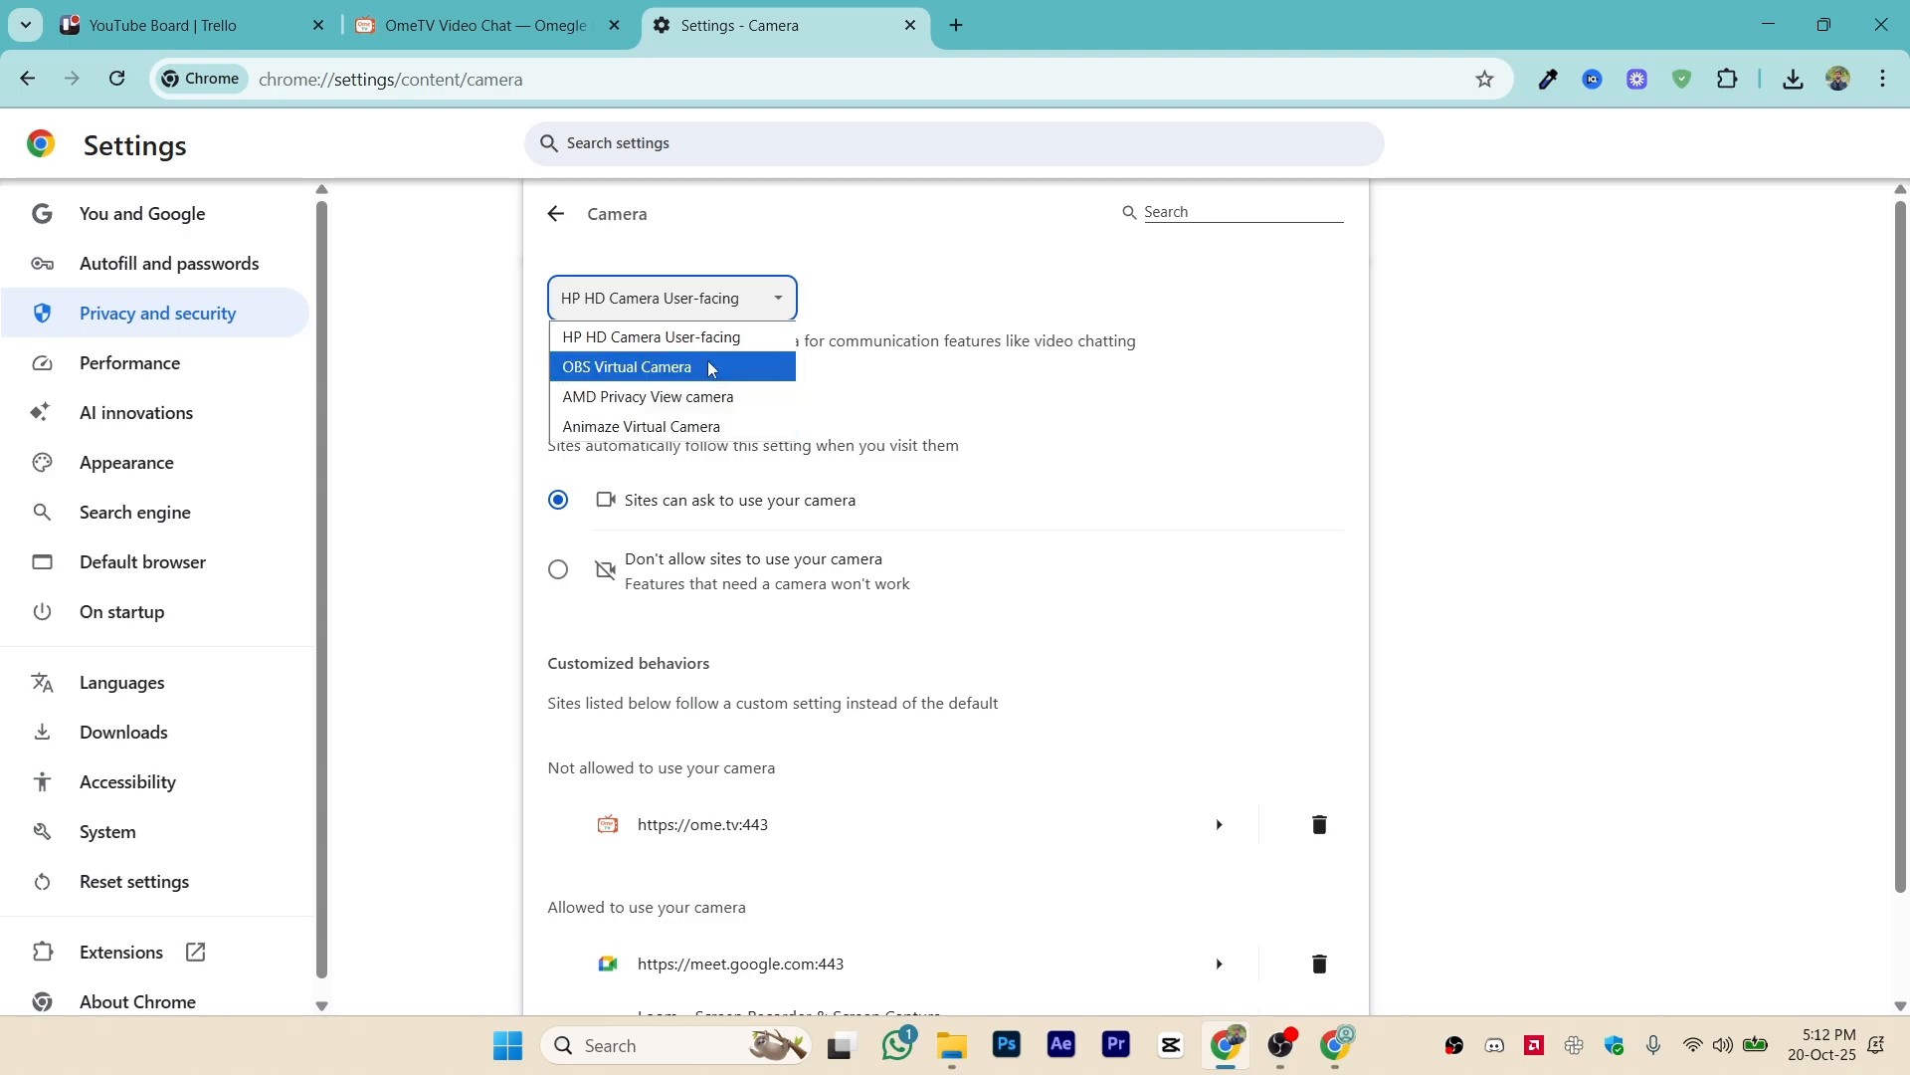
pyautogui.moveTo(684, 333)
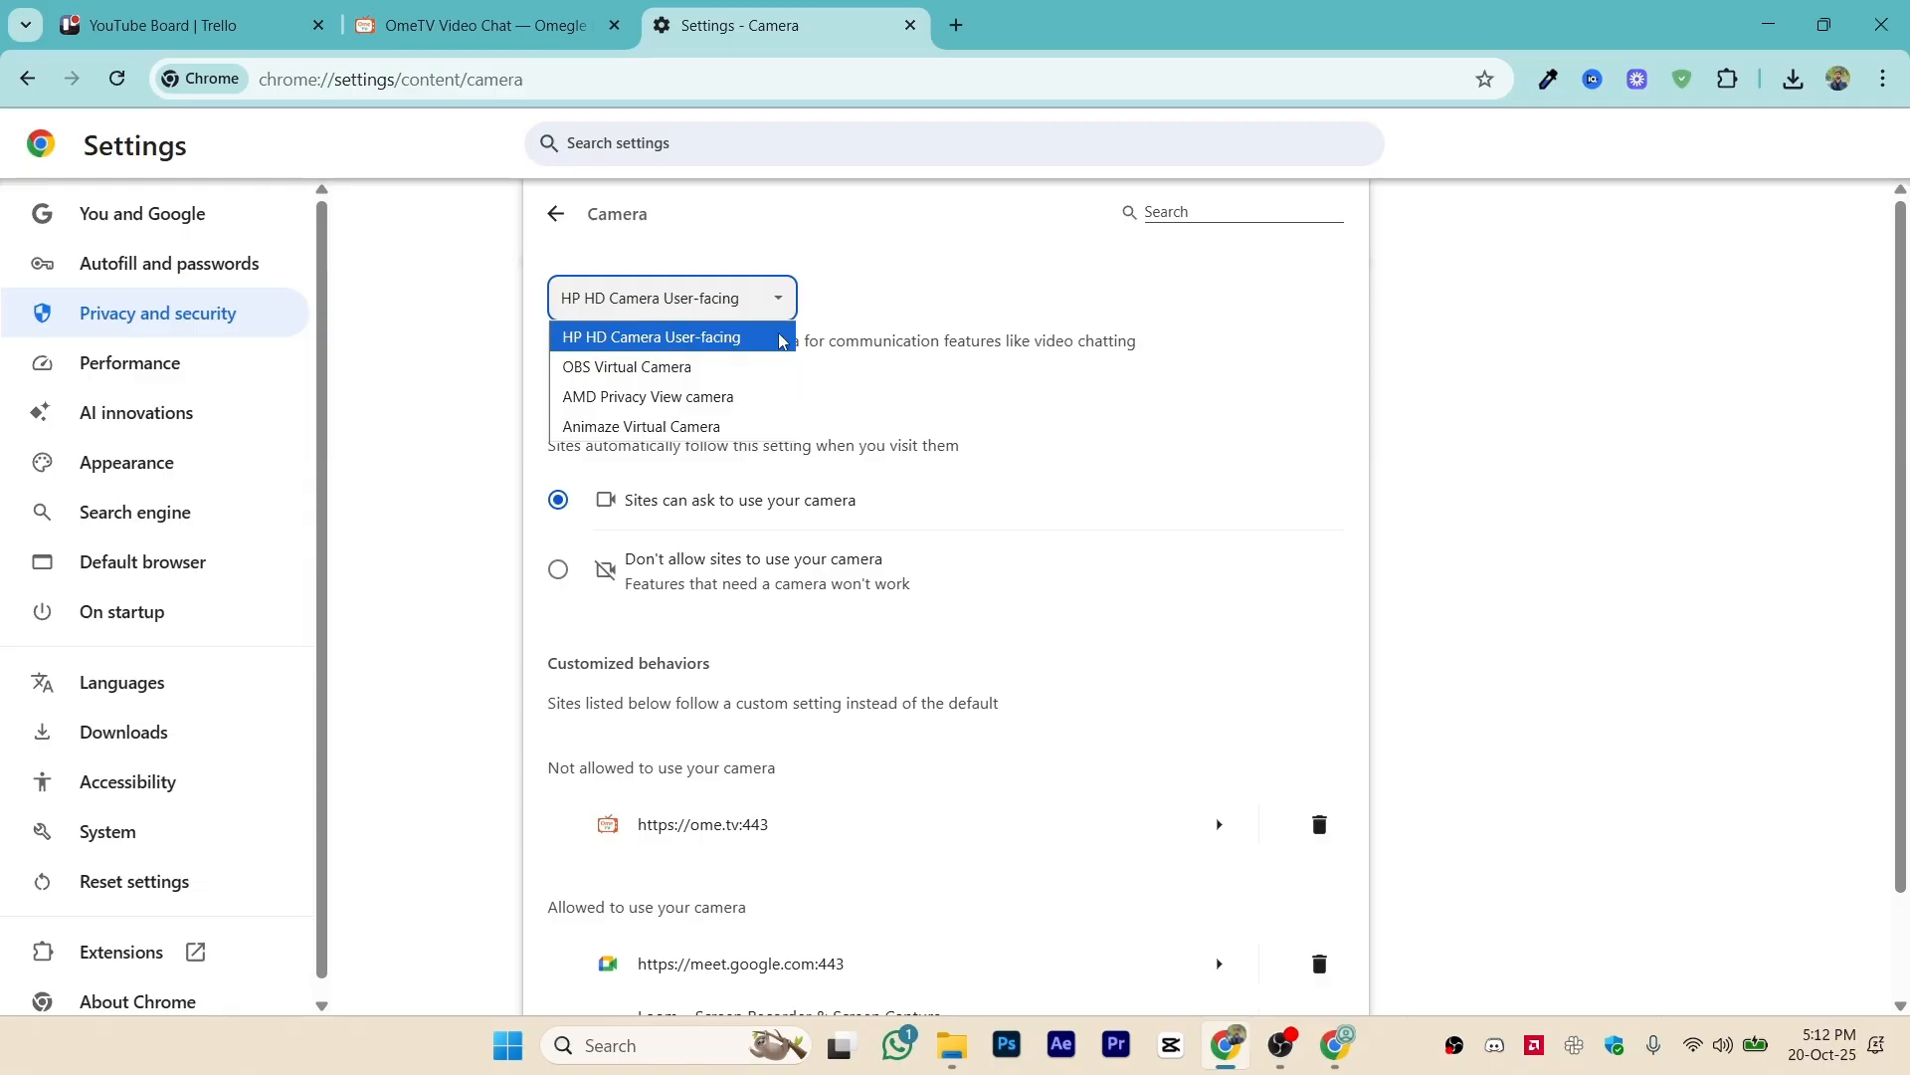
# Switch back to the OmeTV tab showing the reload-to-apply-settings prompt.
pyautogui.click(483, 26)
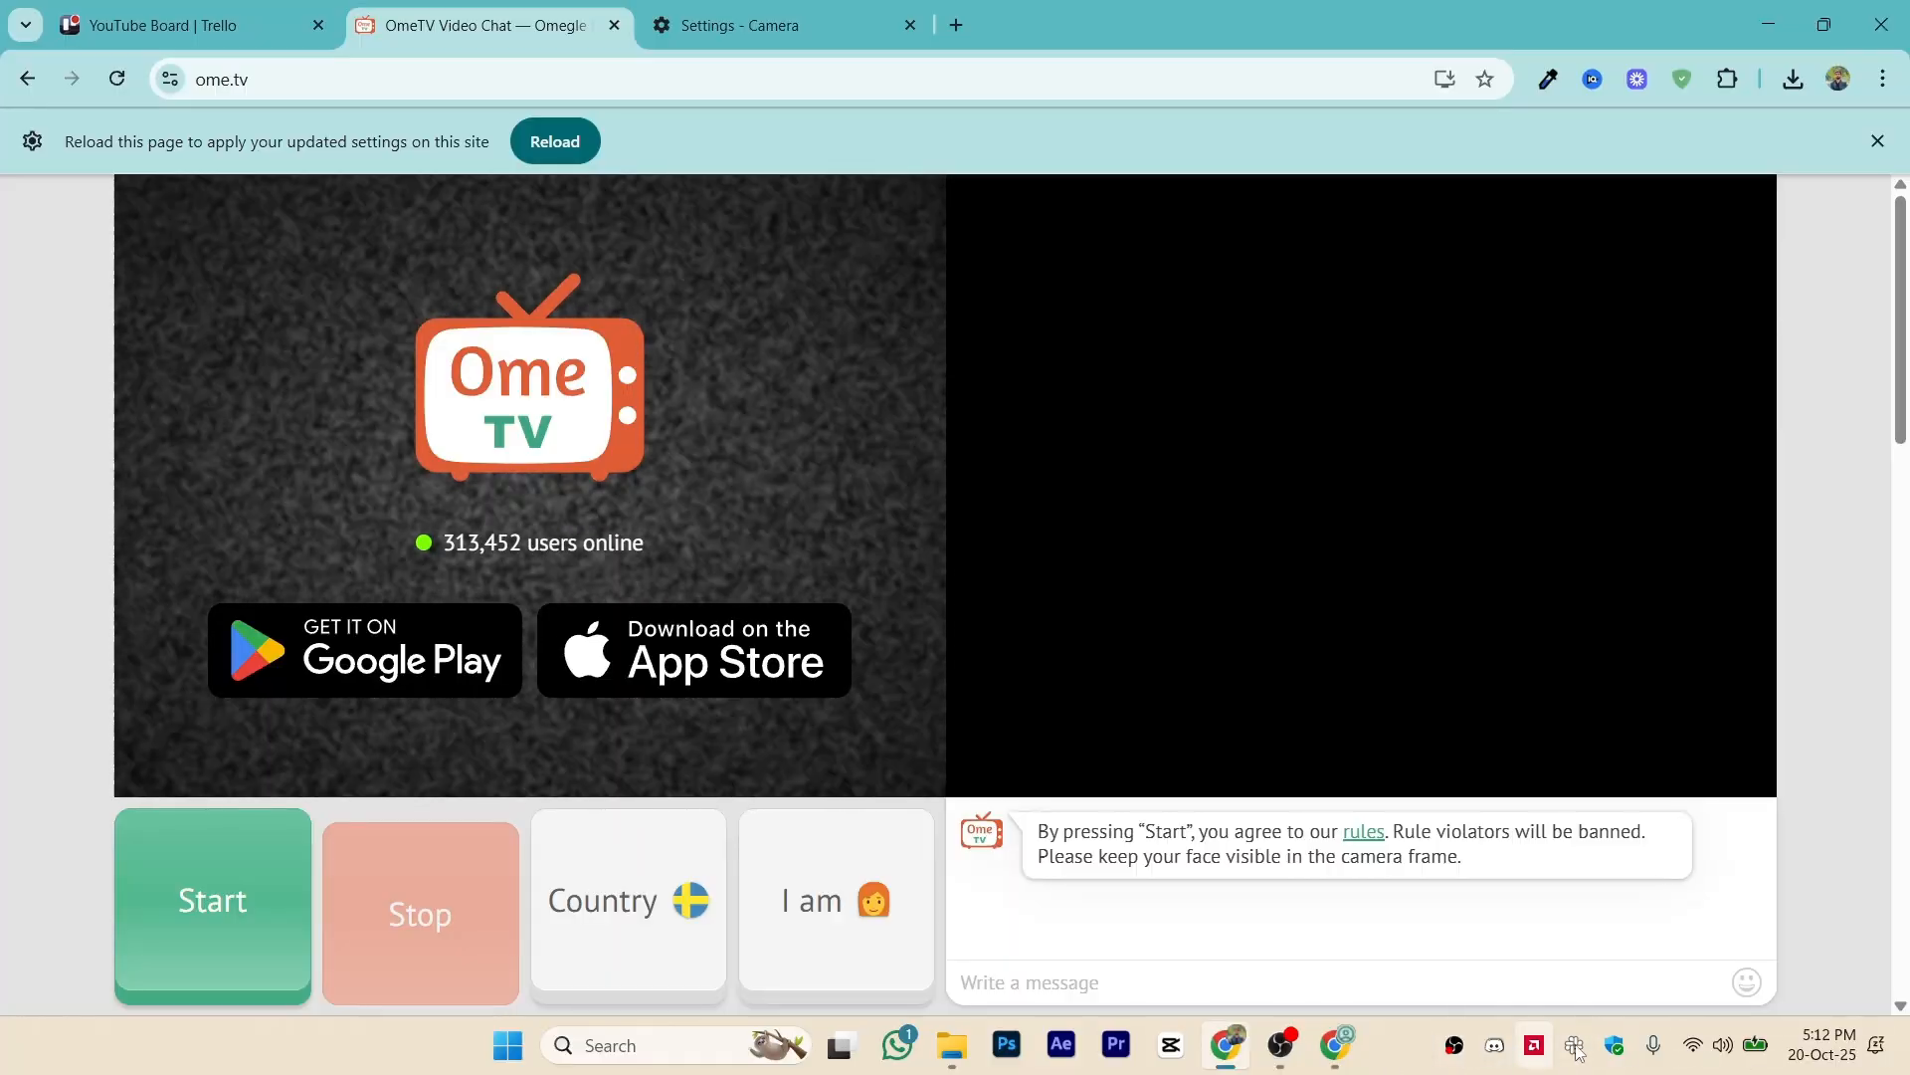
pyautogui.moveTo(1509, 1051)
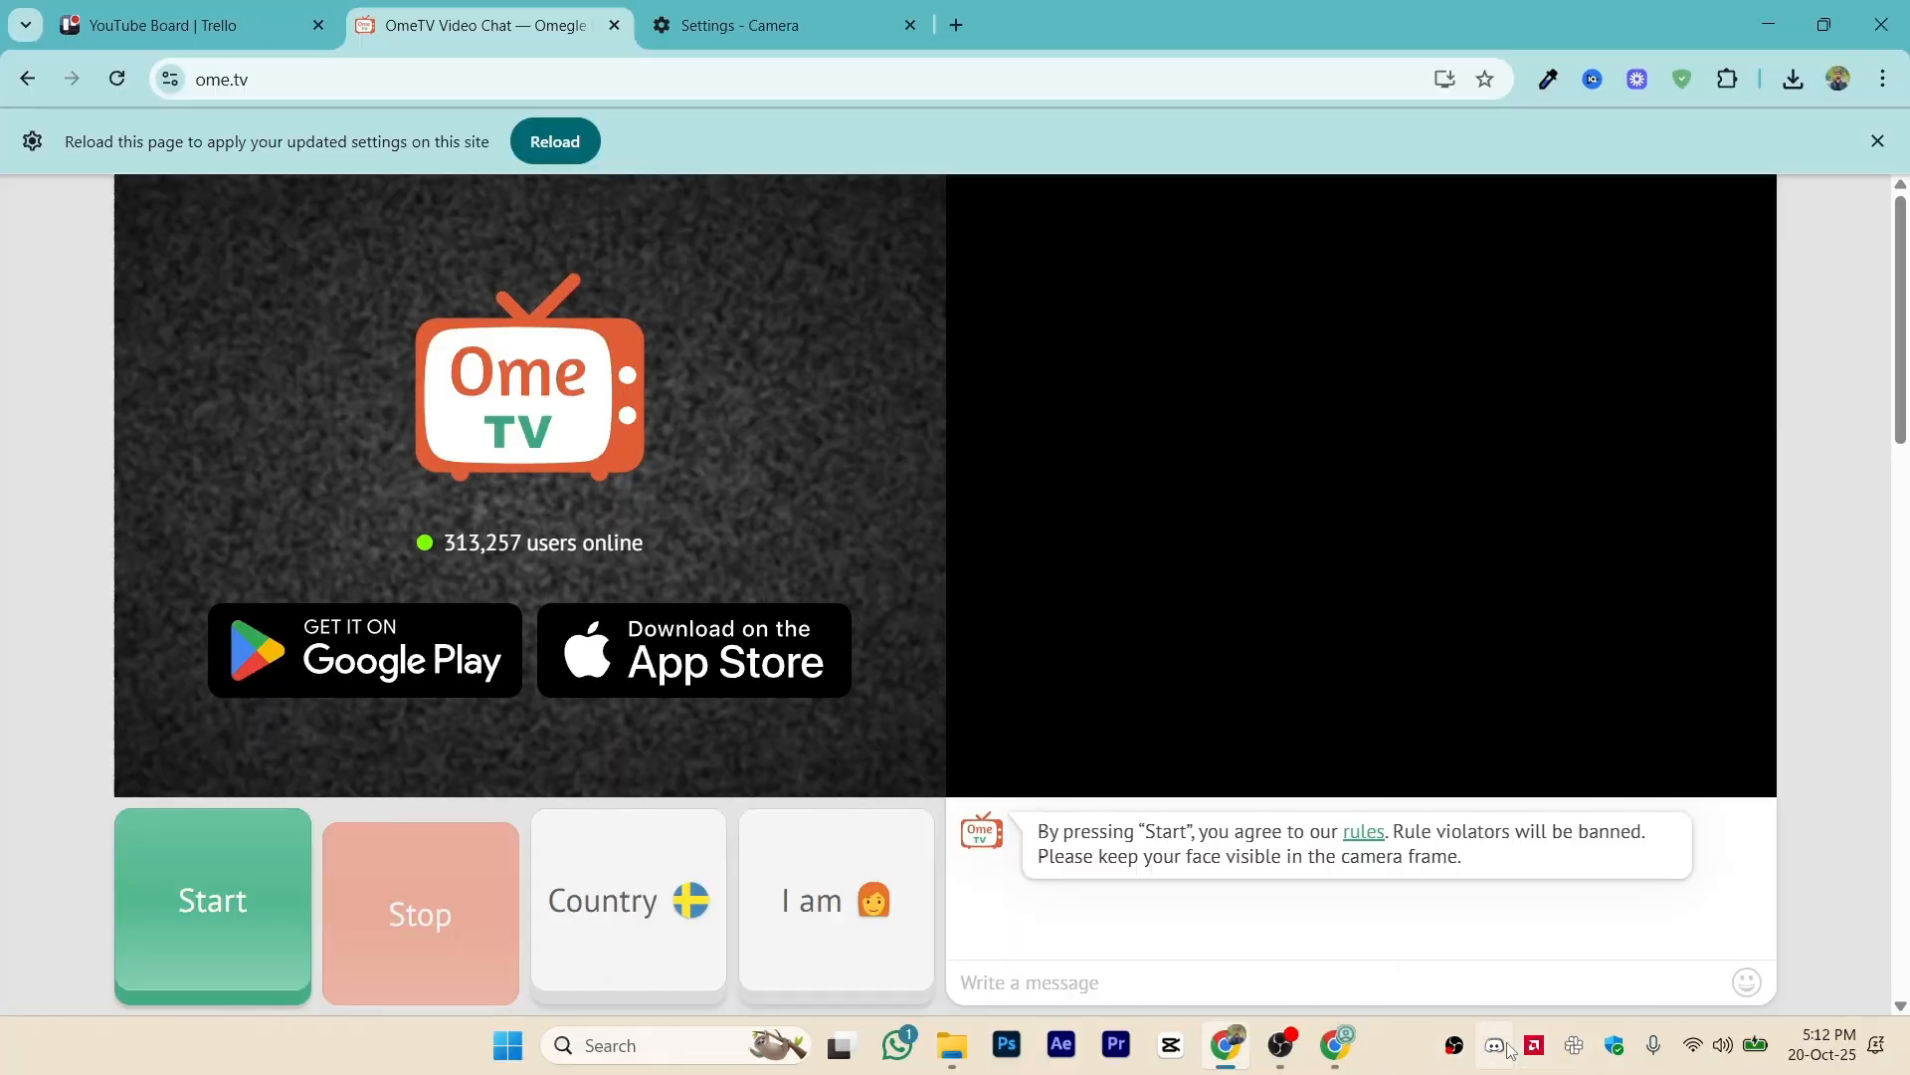
pyautogui.moveTo(1558, 1057)
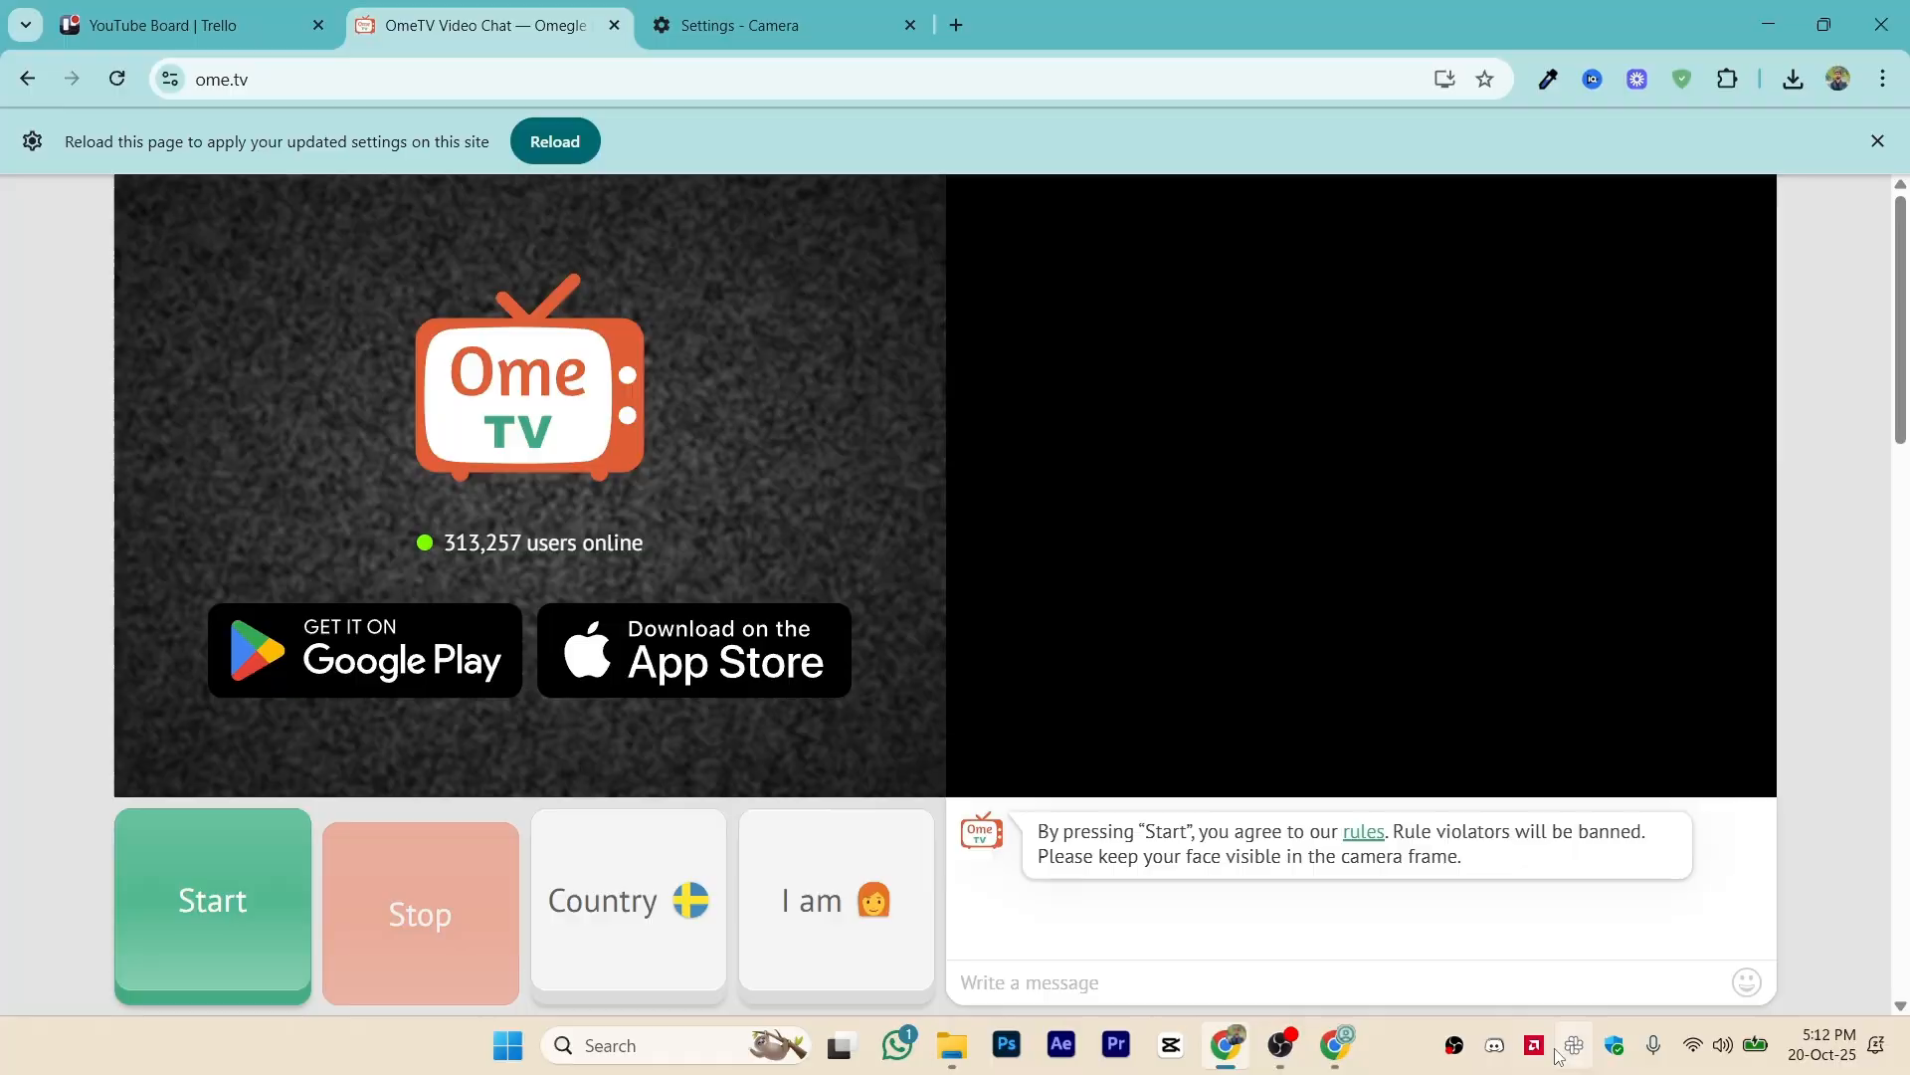
pyautogui.moveTo(106, 42)
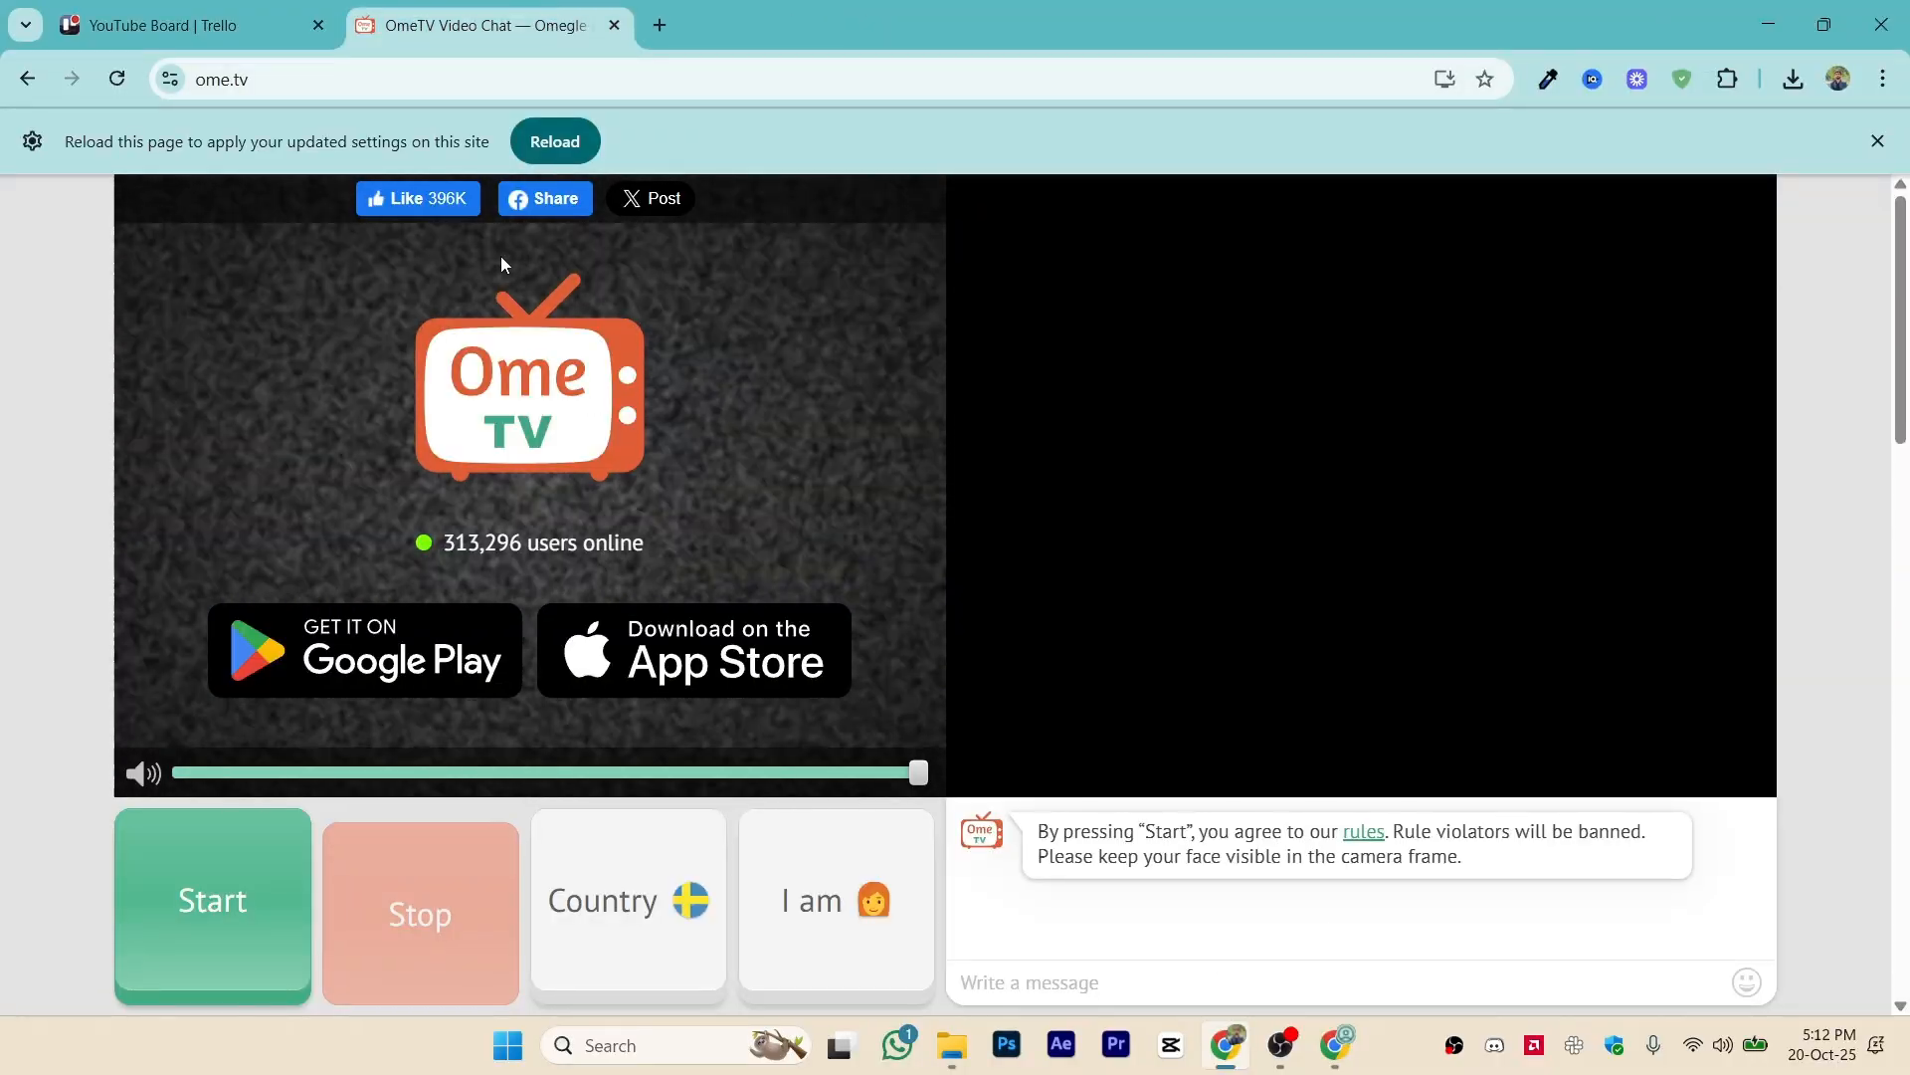
pyautogui.moveTo(836, 663)
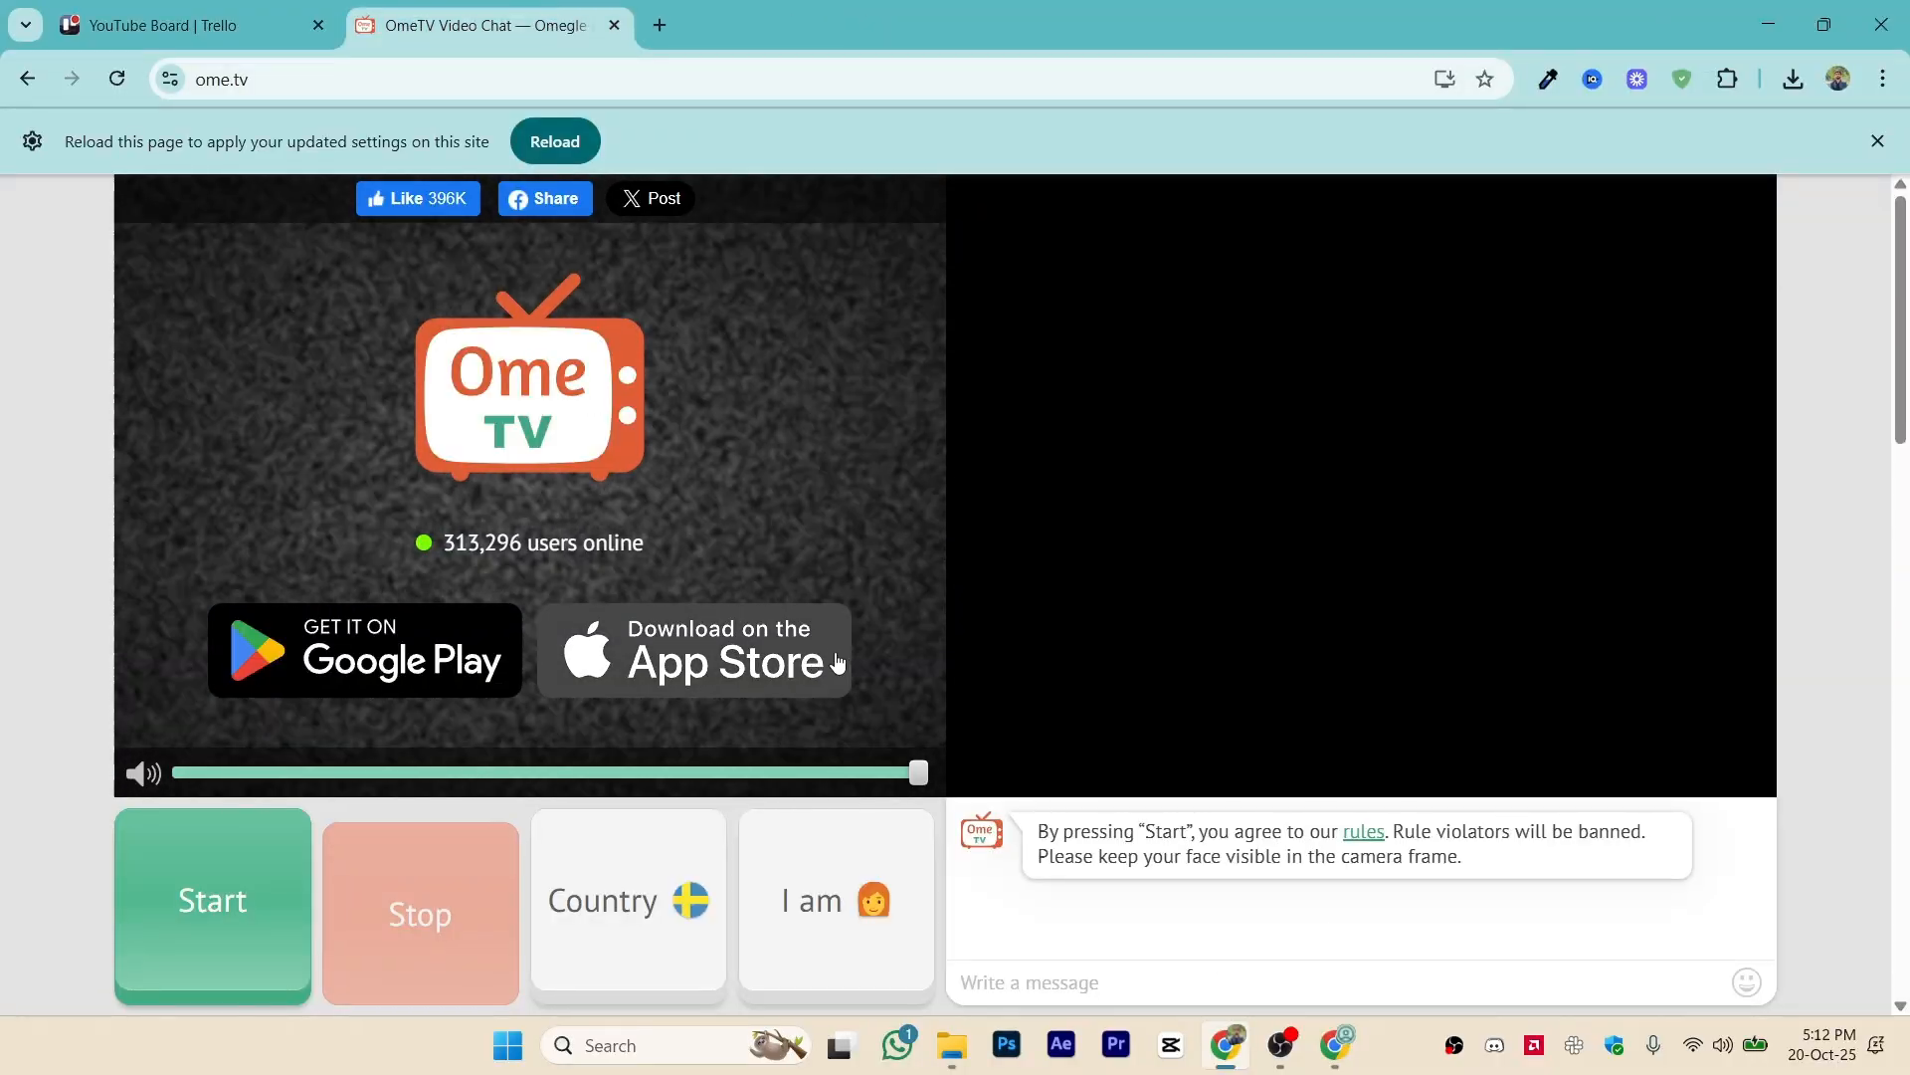